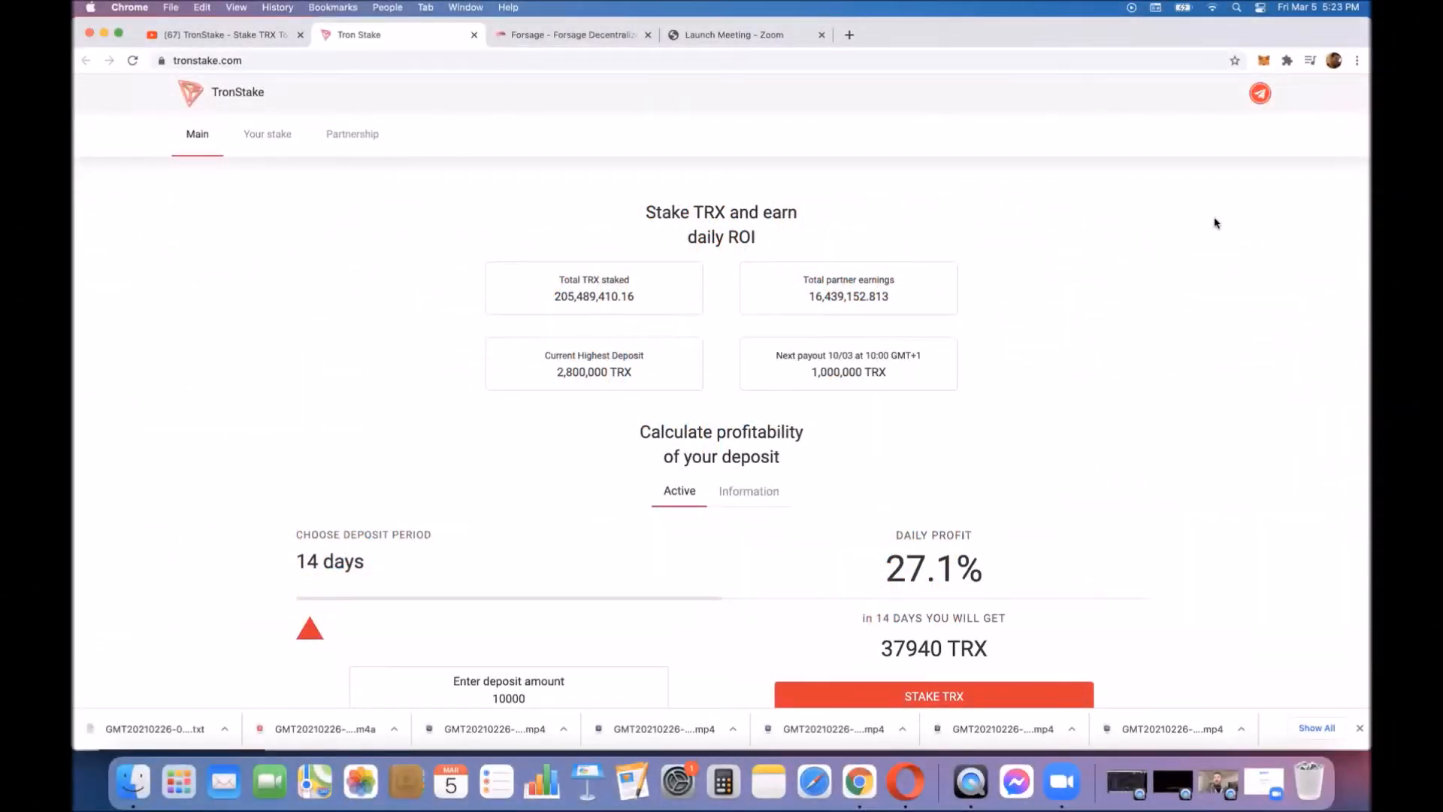
pyautogui.moveTo(1156, 303)
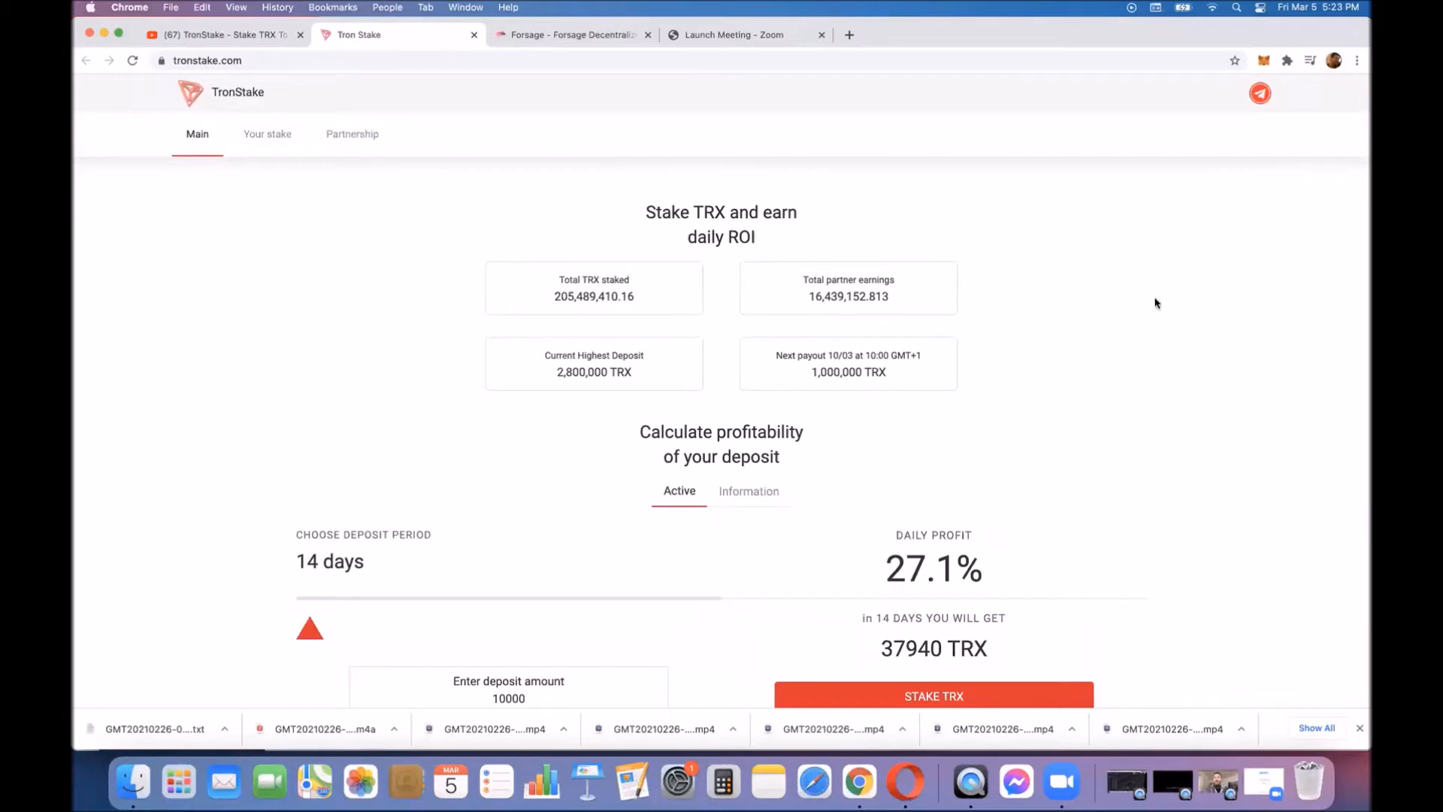
pyautogui.moveTo(906, 783)
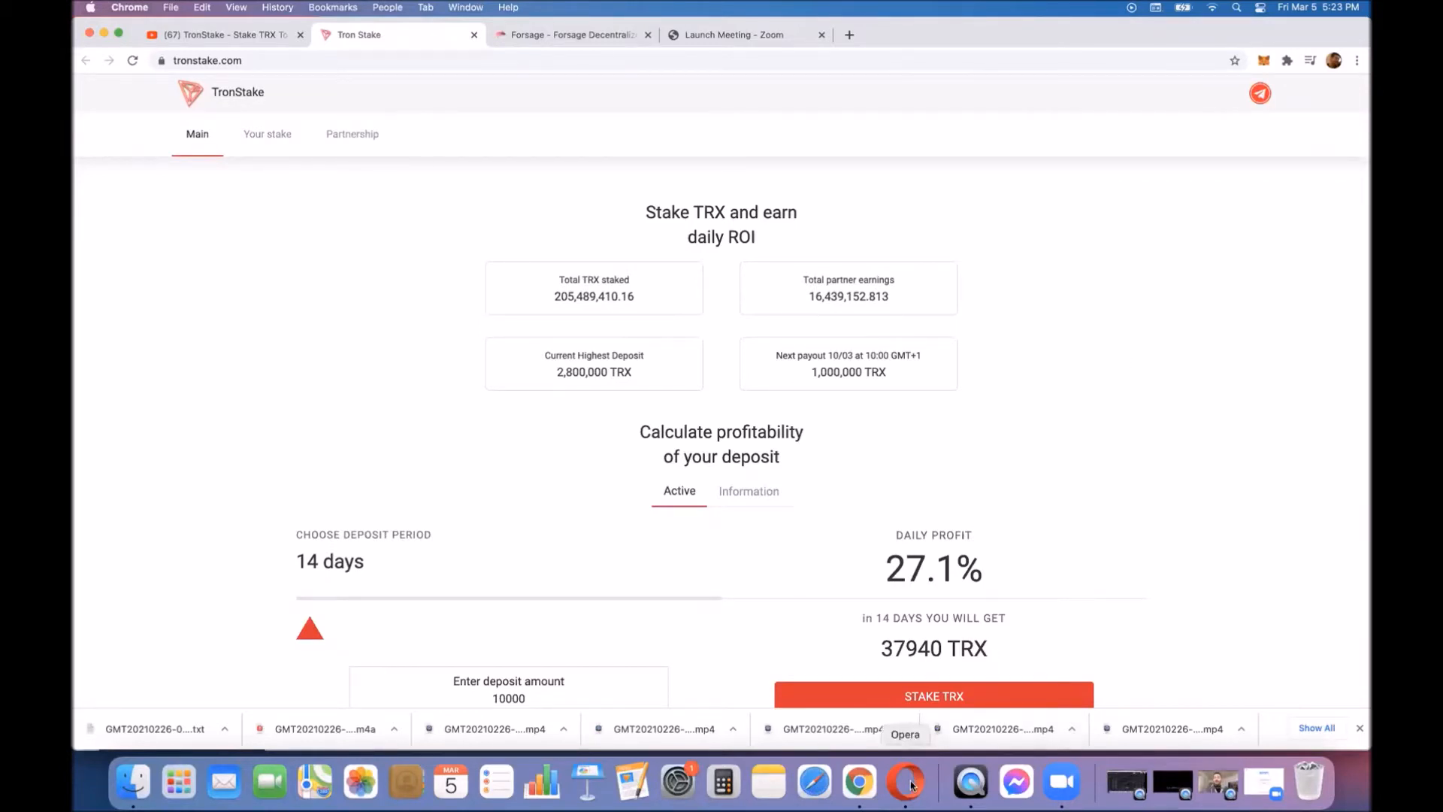
# Step: Bring up the YouTube TronStake video about staking TRX for passive income
pyautogui.click(906, 782)
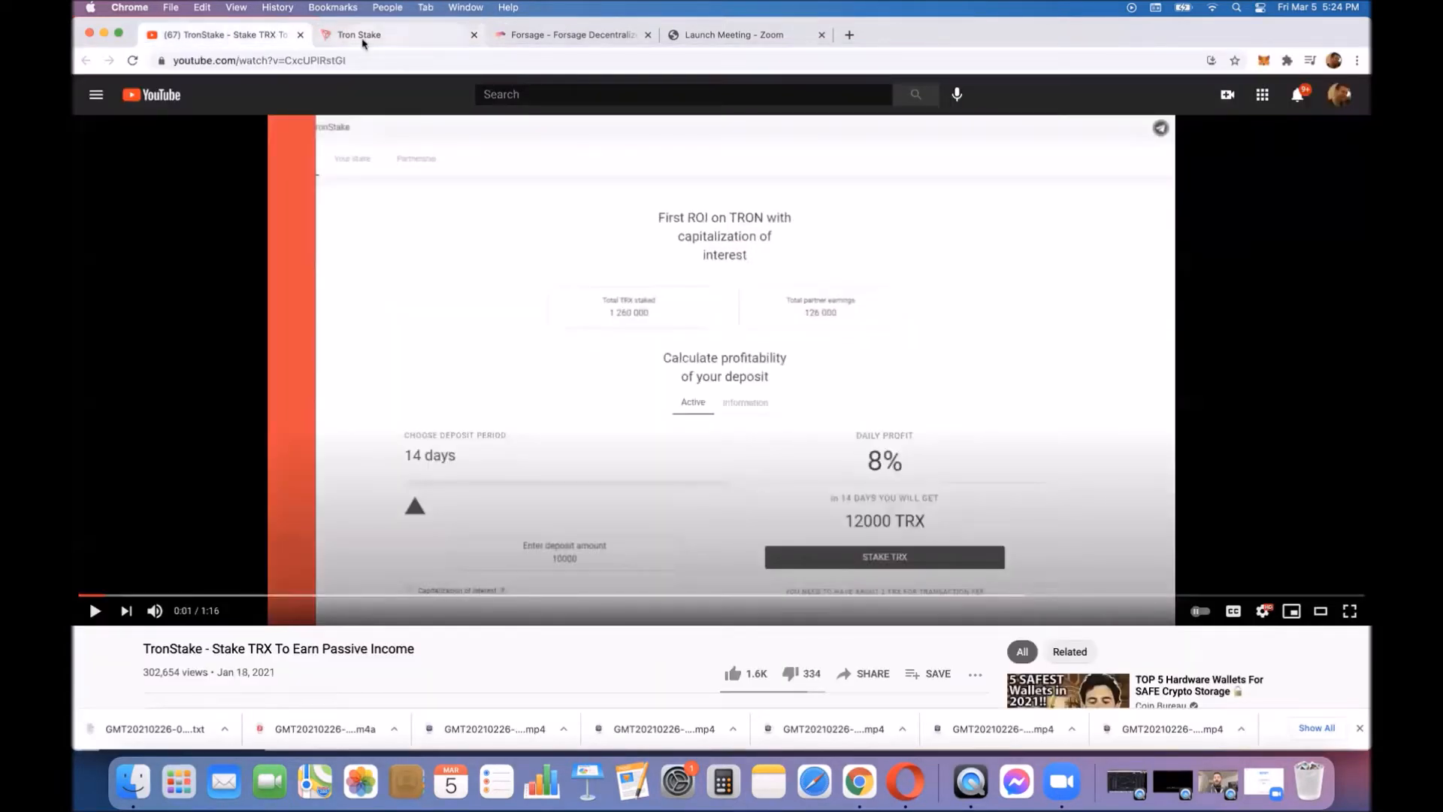
# Step: Return to the TronStake staking page showing 27.1% daily profit for 10,000 TRX over 14 days
pyautogui.click(396, 34)
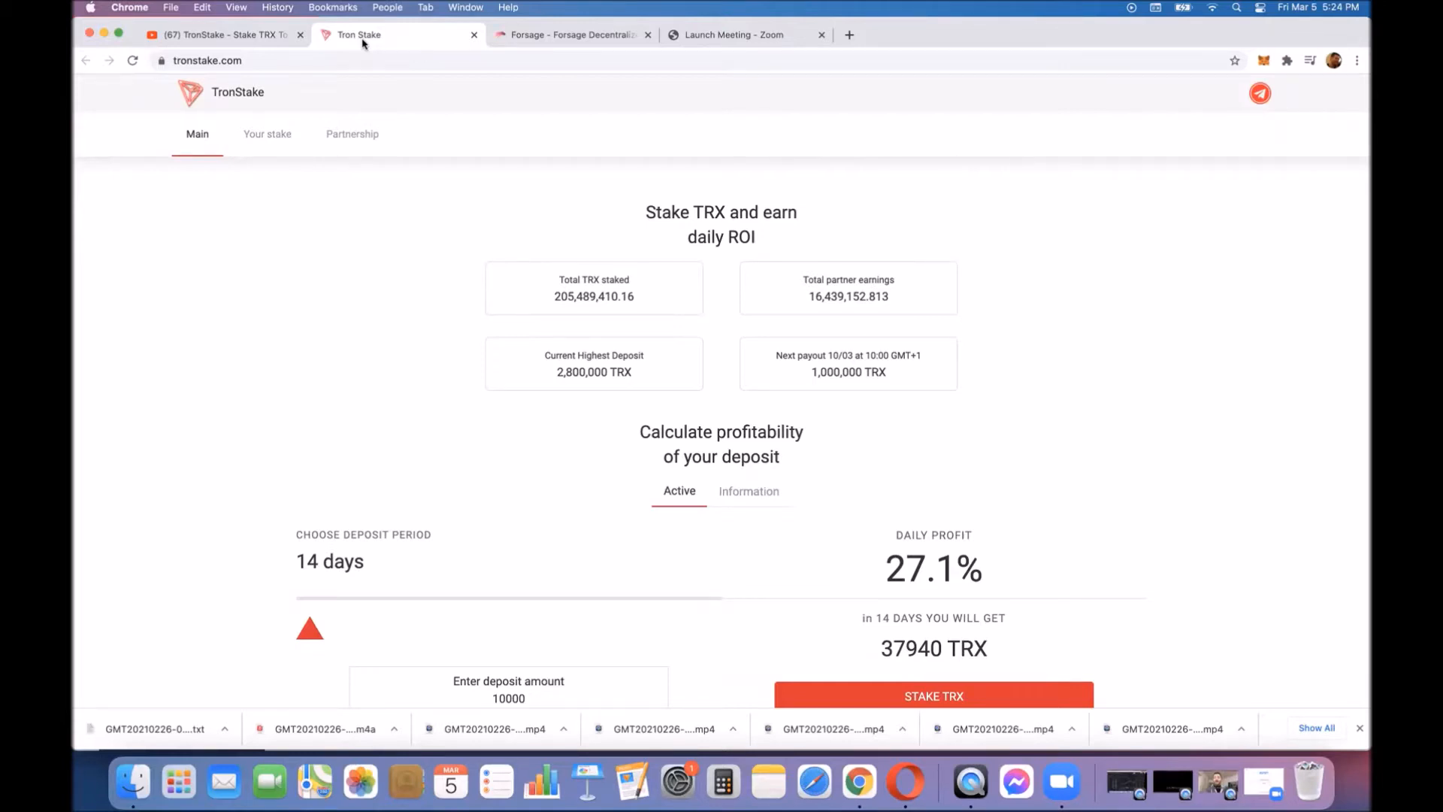
pyautogui.moveTo(97, 393)
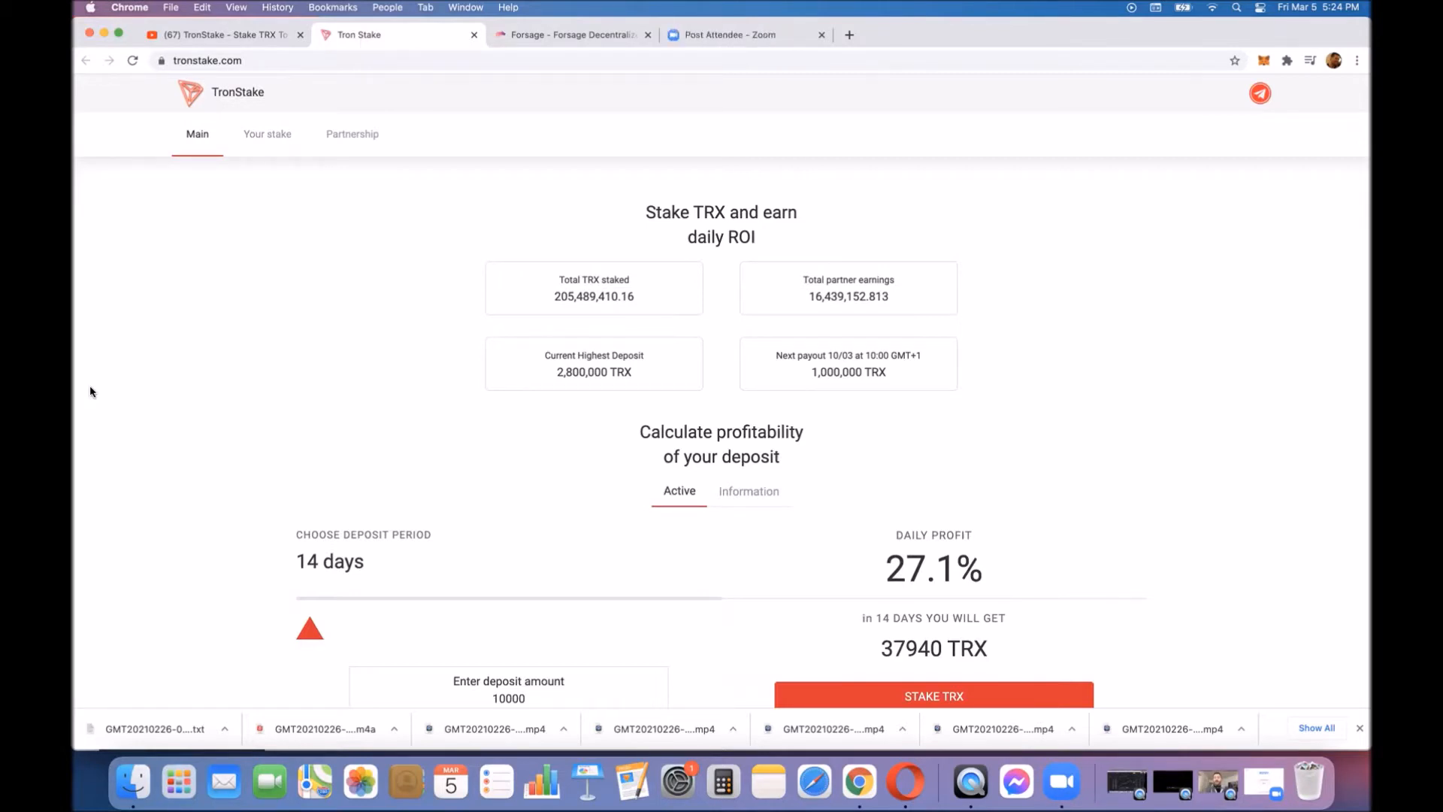
pyautogui.moveTo(206, 466)
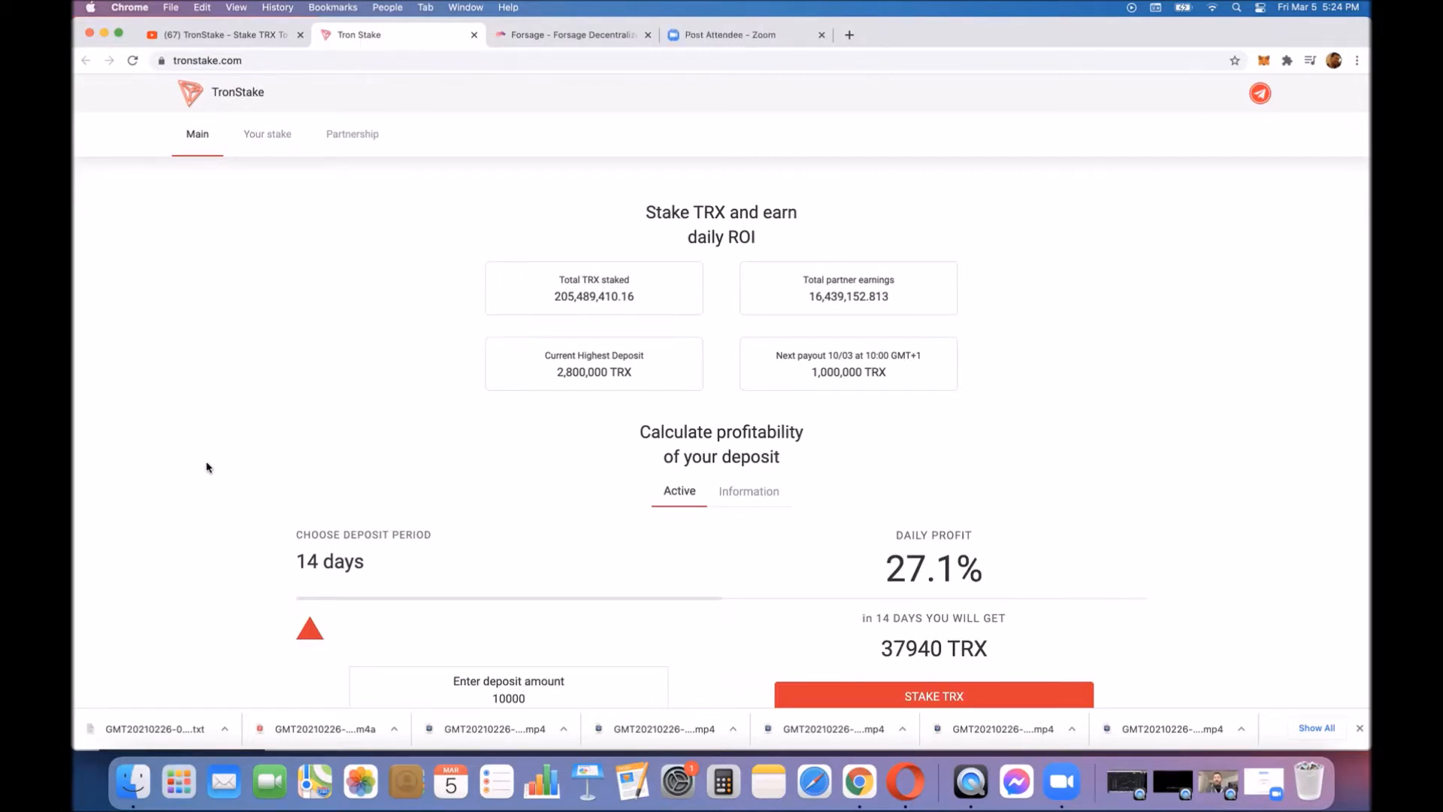
pyautogui.moveTo(227, 493)
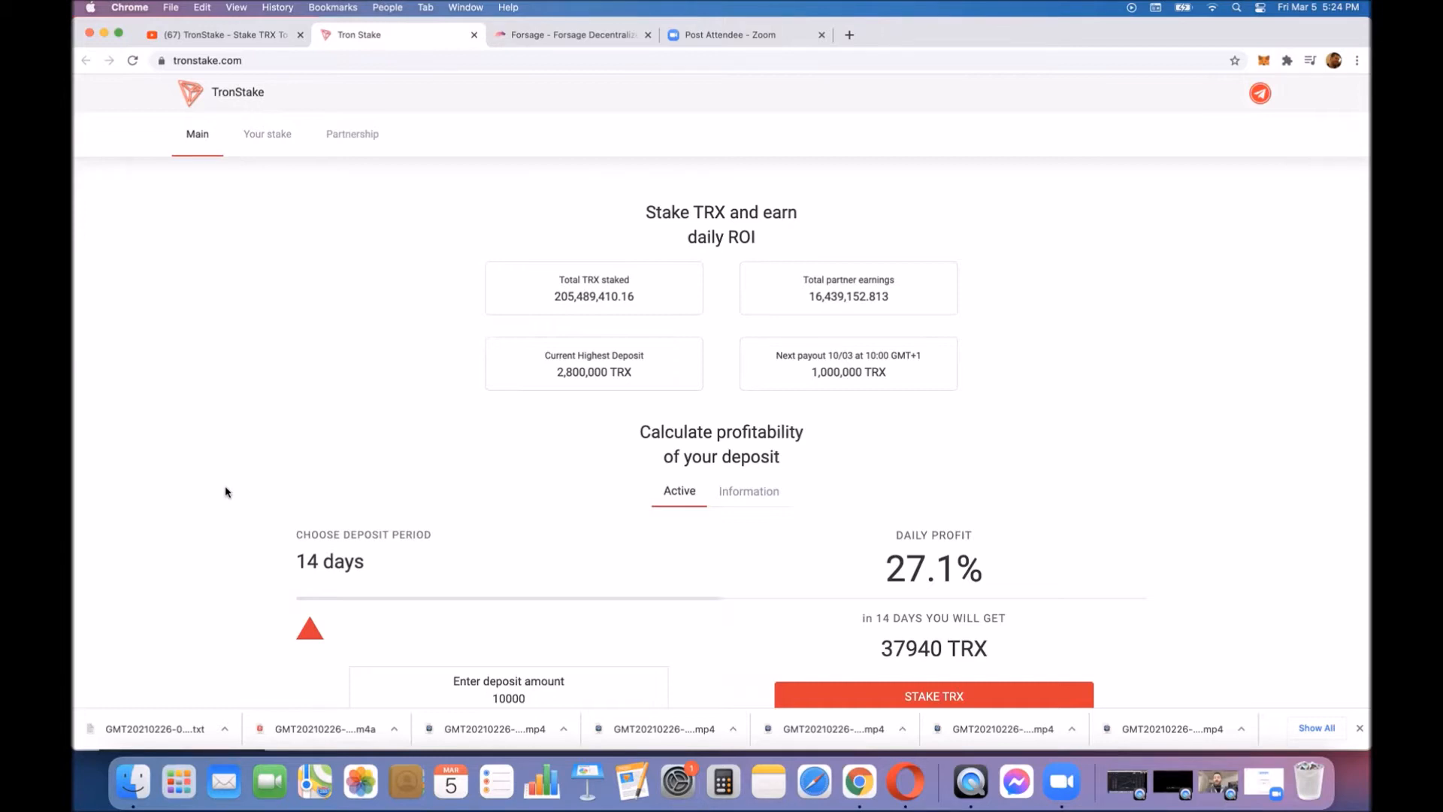
pyautogui.moveTo(929, 573)
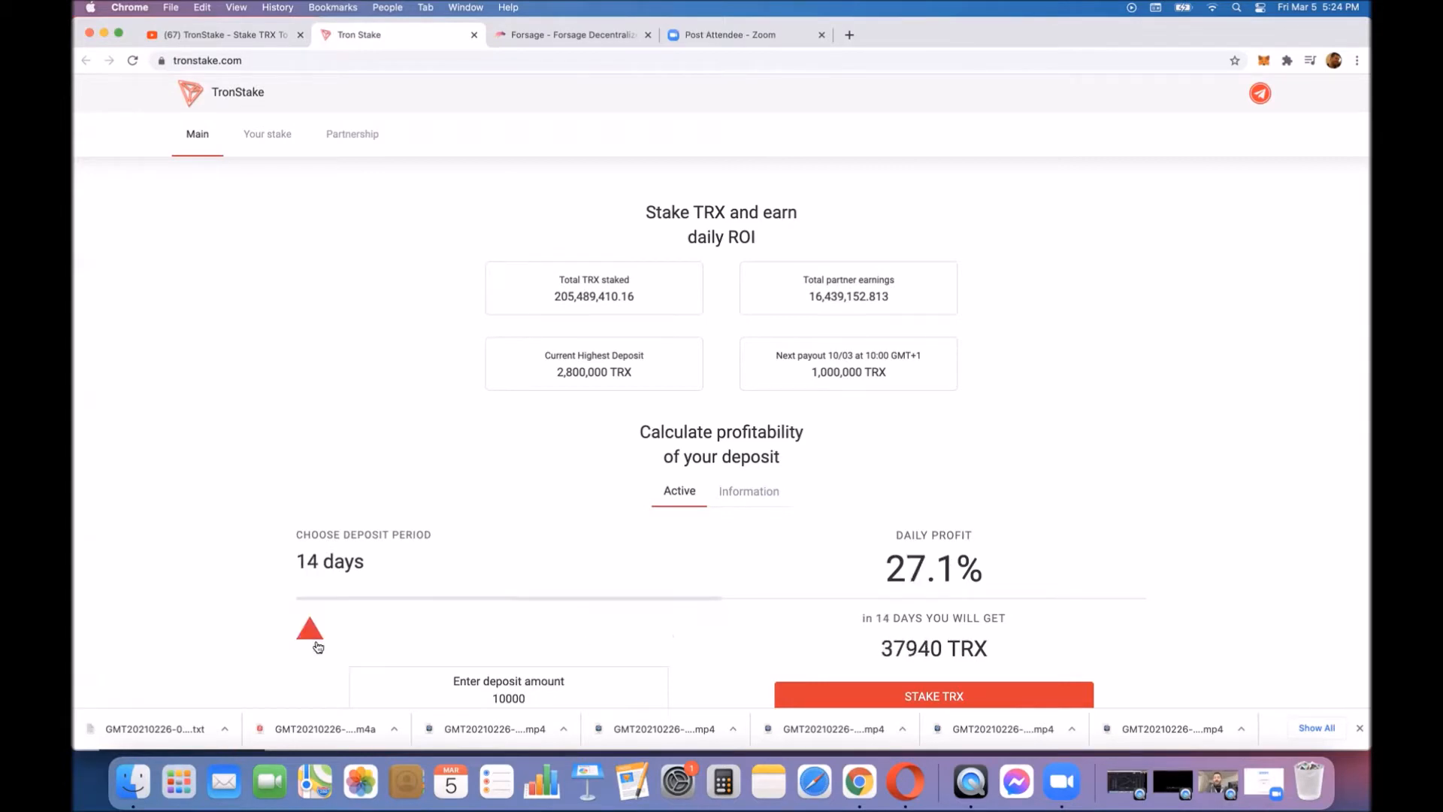
pyautogui.moveTo(285, 640)
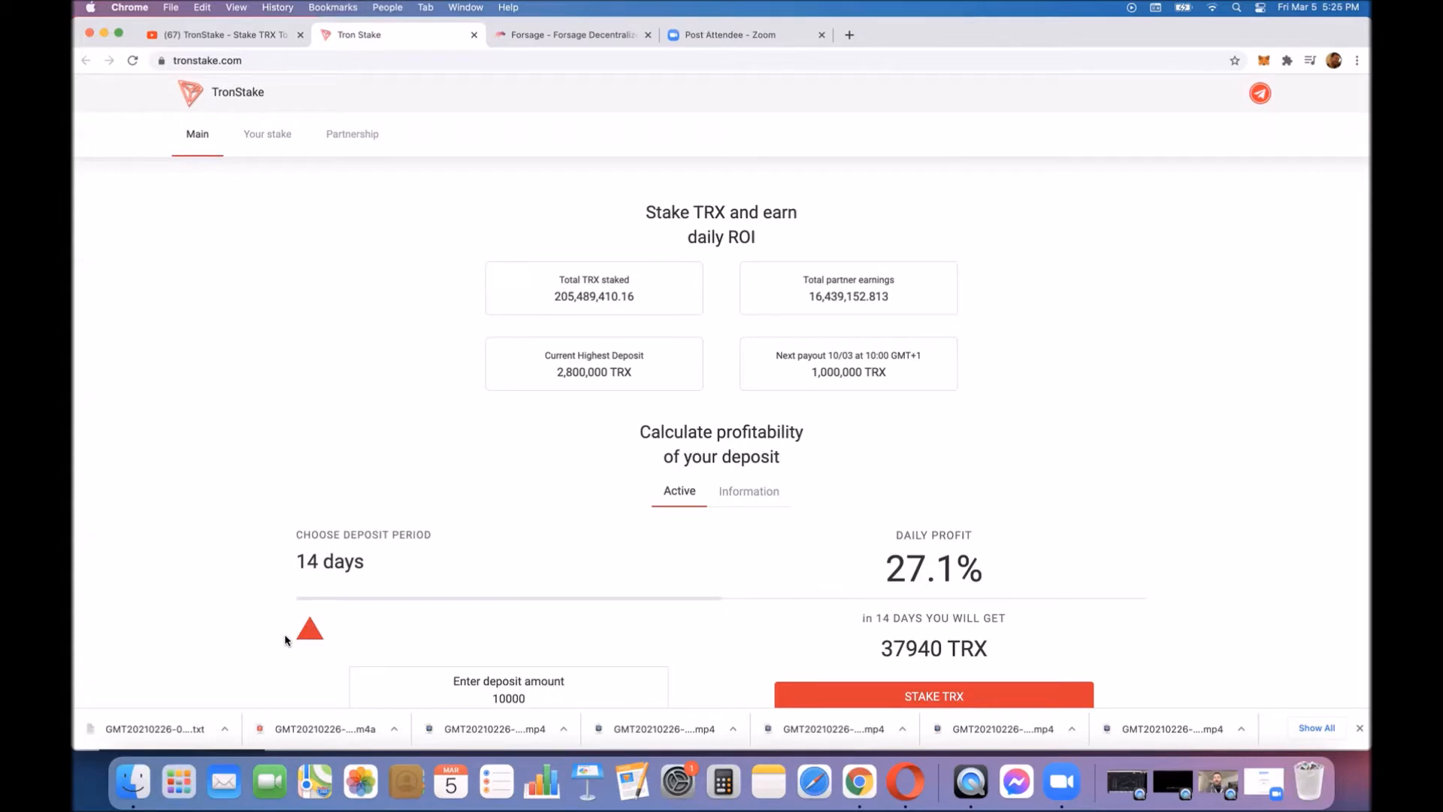
pyautogui.moveTo(486, 290)
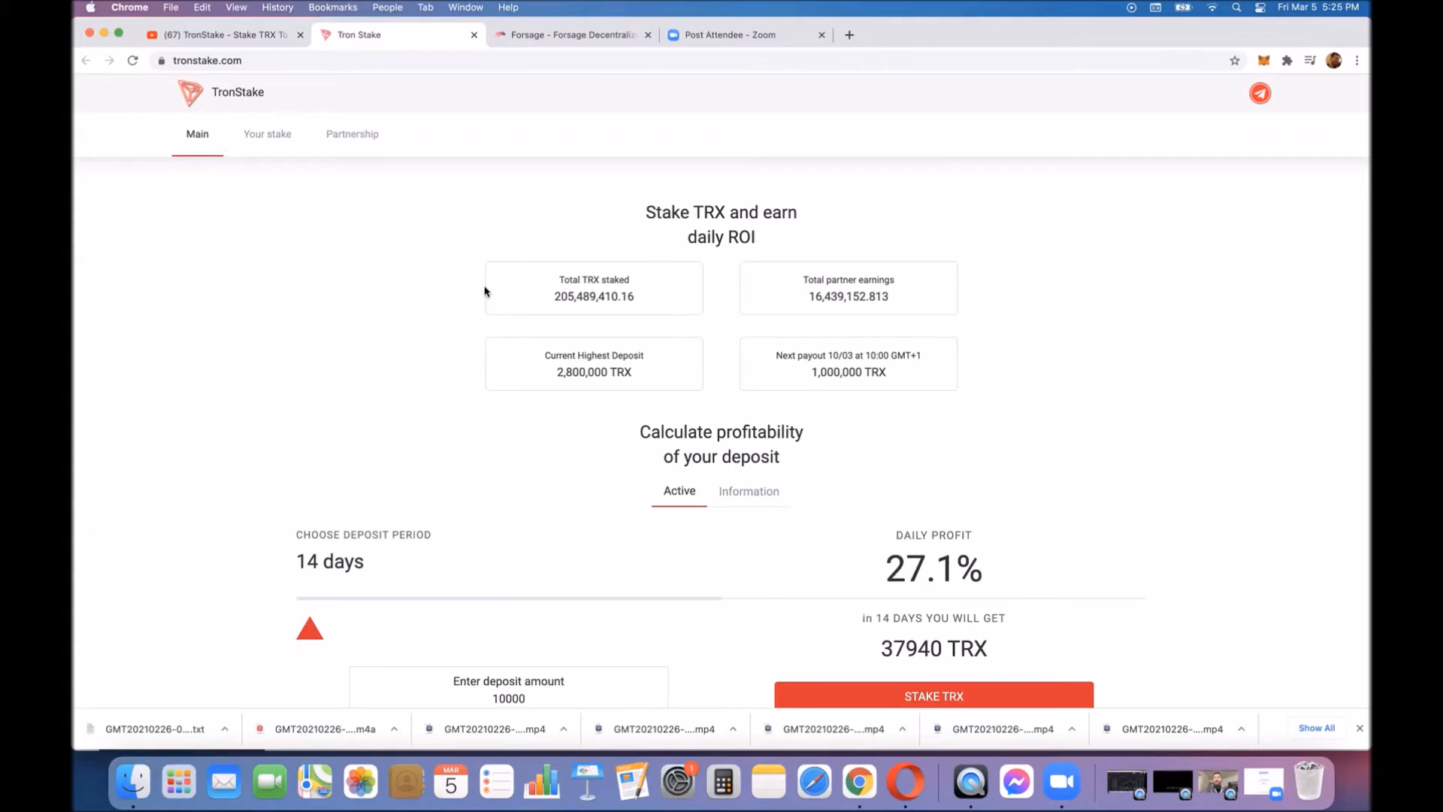
pyautogui.moveTo(858, 781)
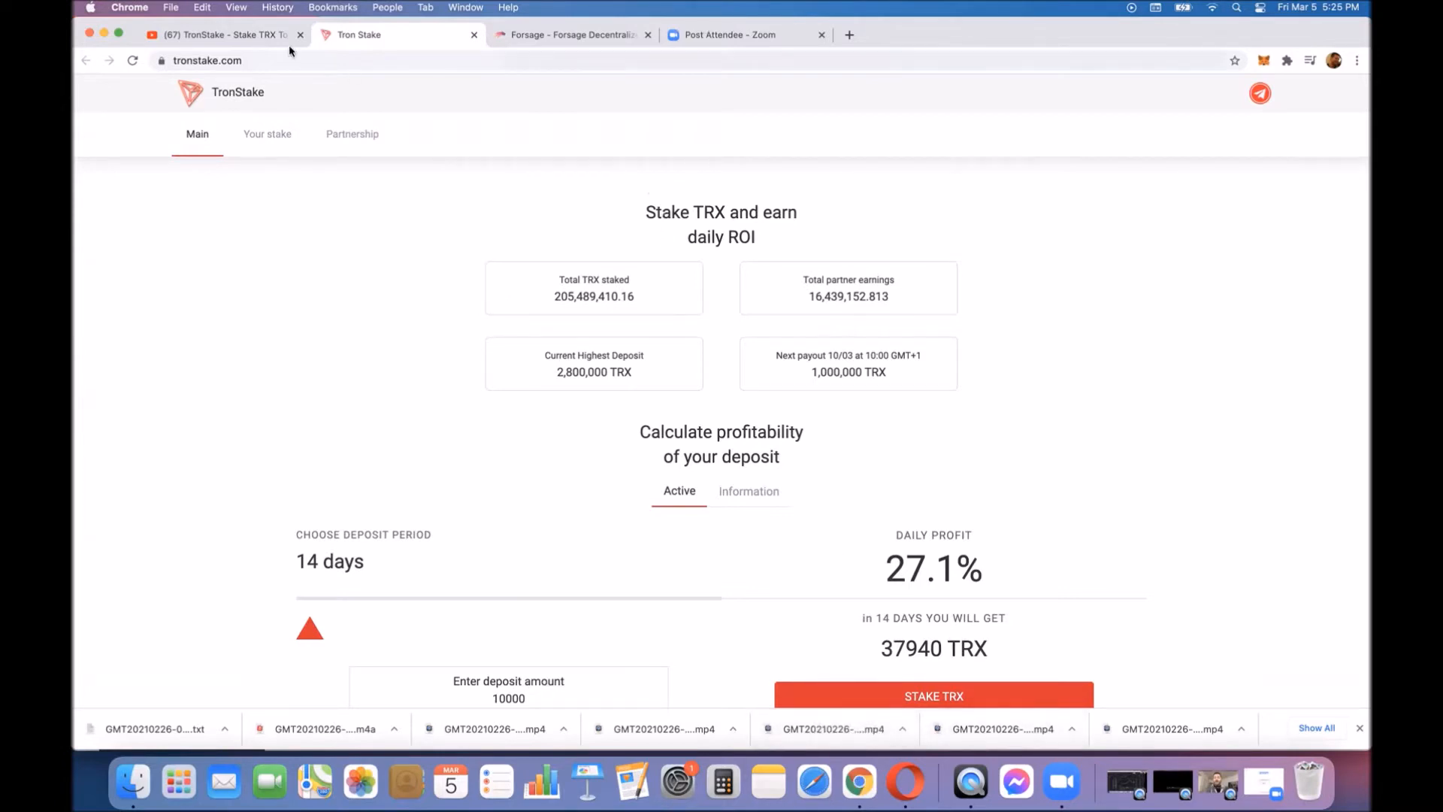
pyautogui.moveTo(559, 91)
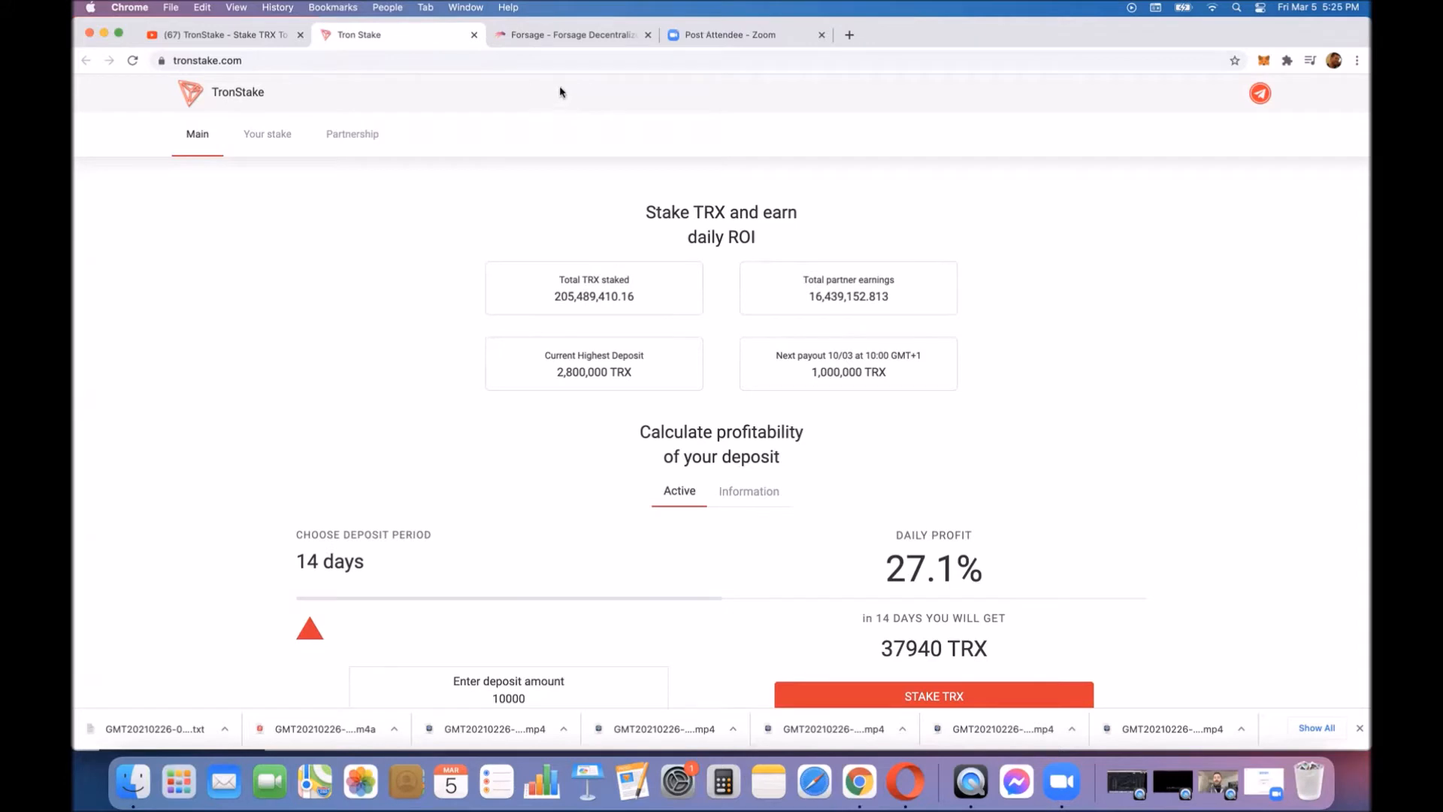
pyautogui.moveTo(572, 34)
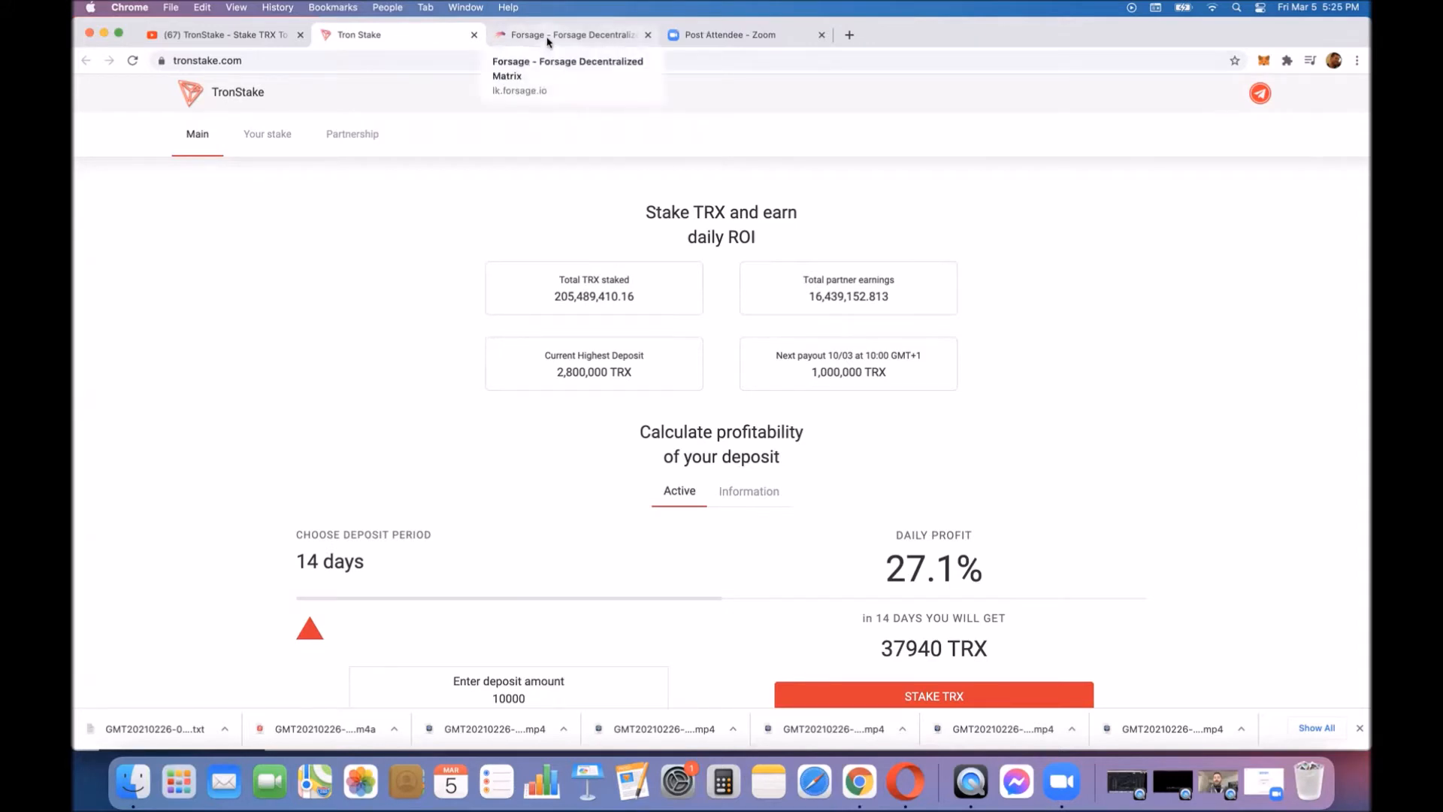
pyautogui.click(571, 34)
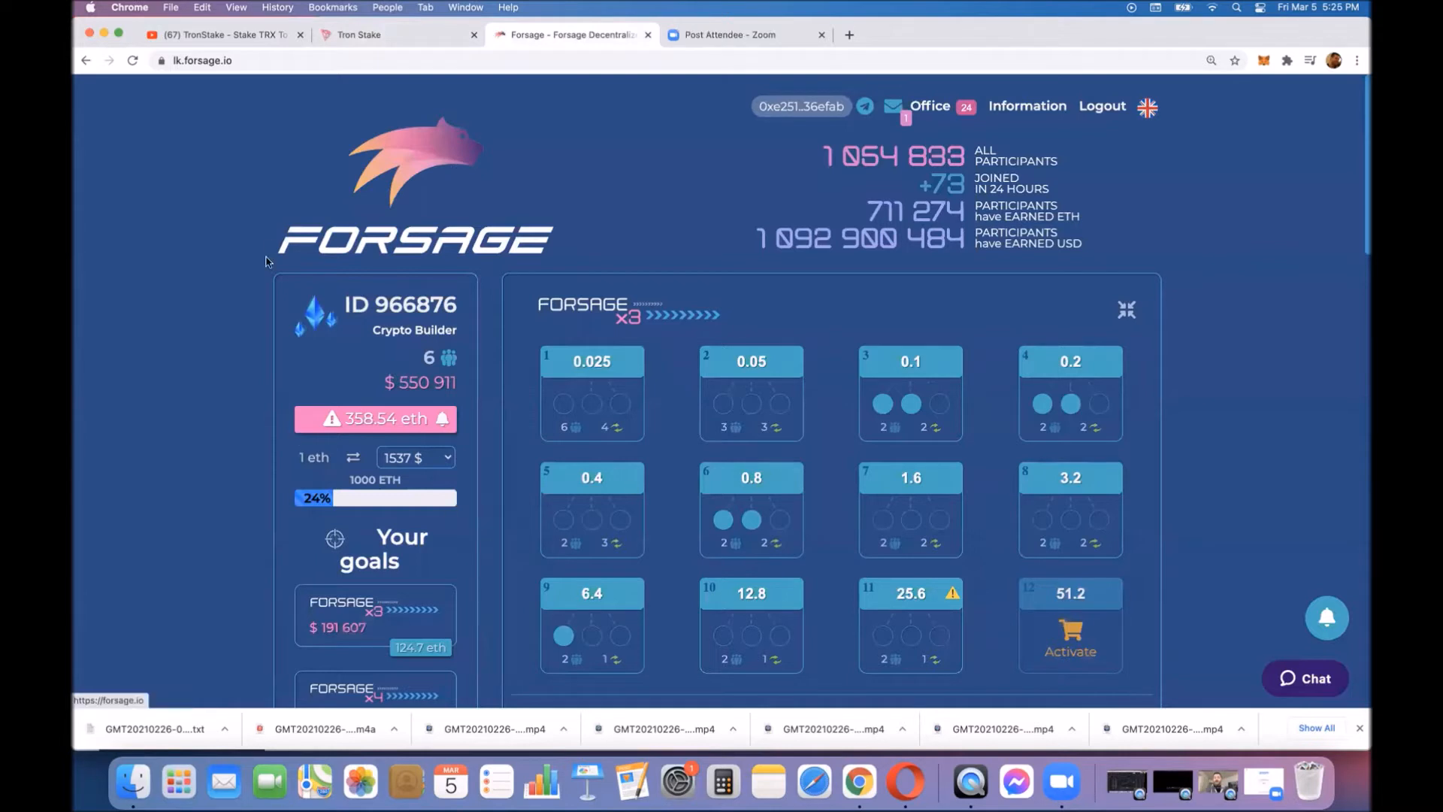
pyautogui.moveTo(343, 438)
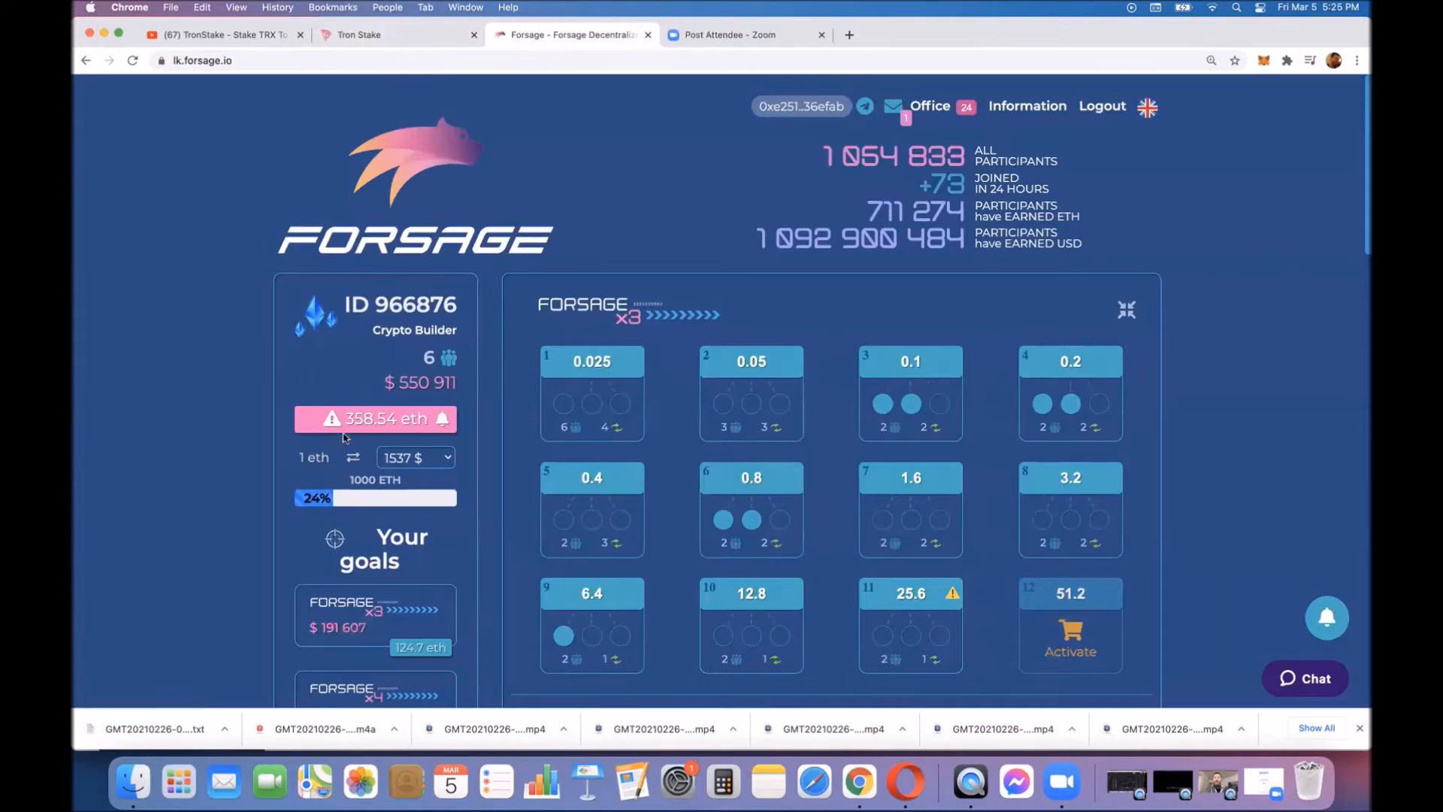
pyautogui.moveTo(396, 419)
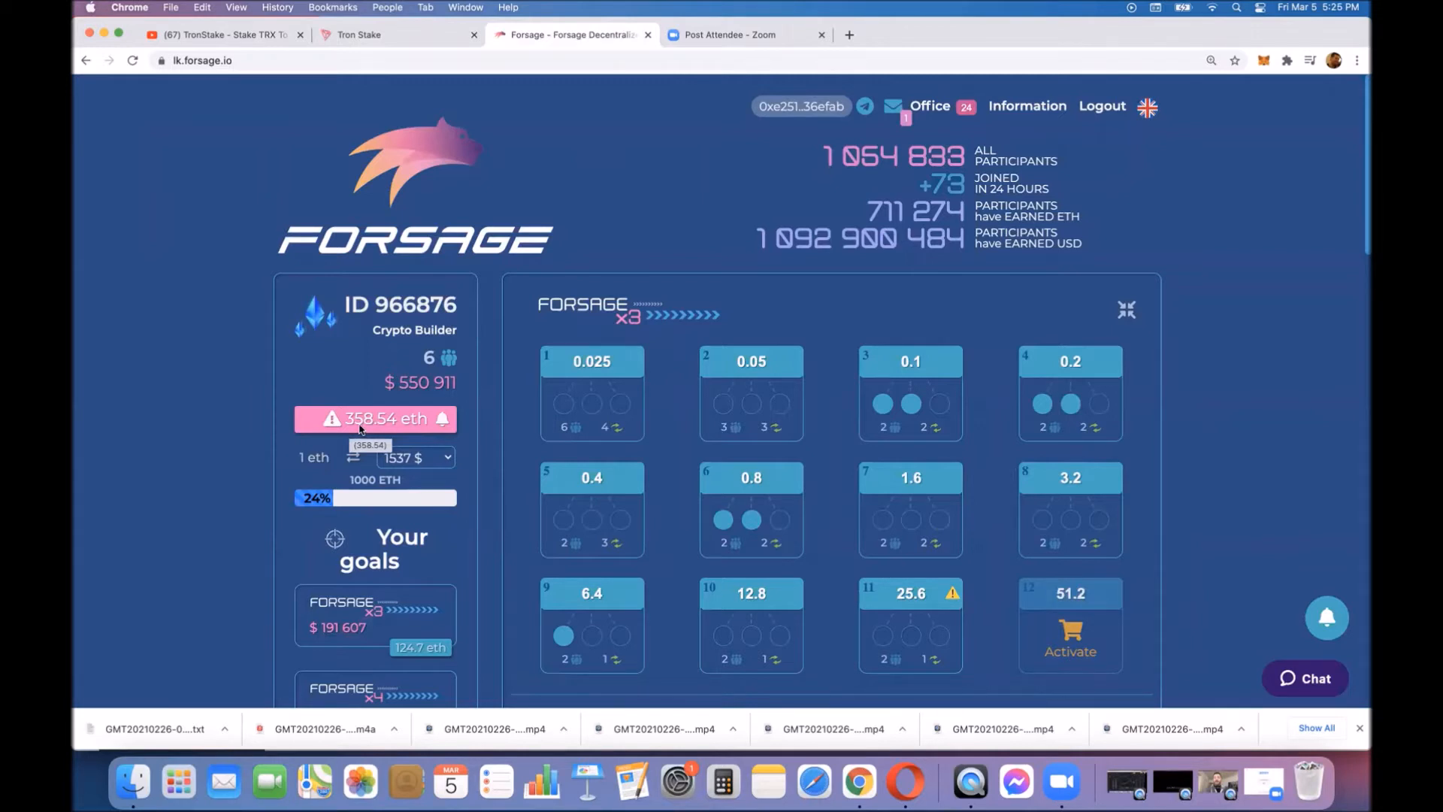
pyautogui.moveTo(391, 395)
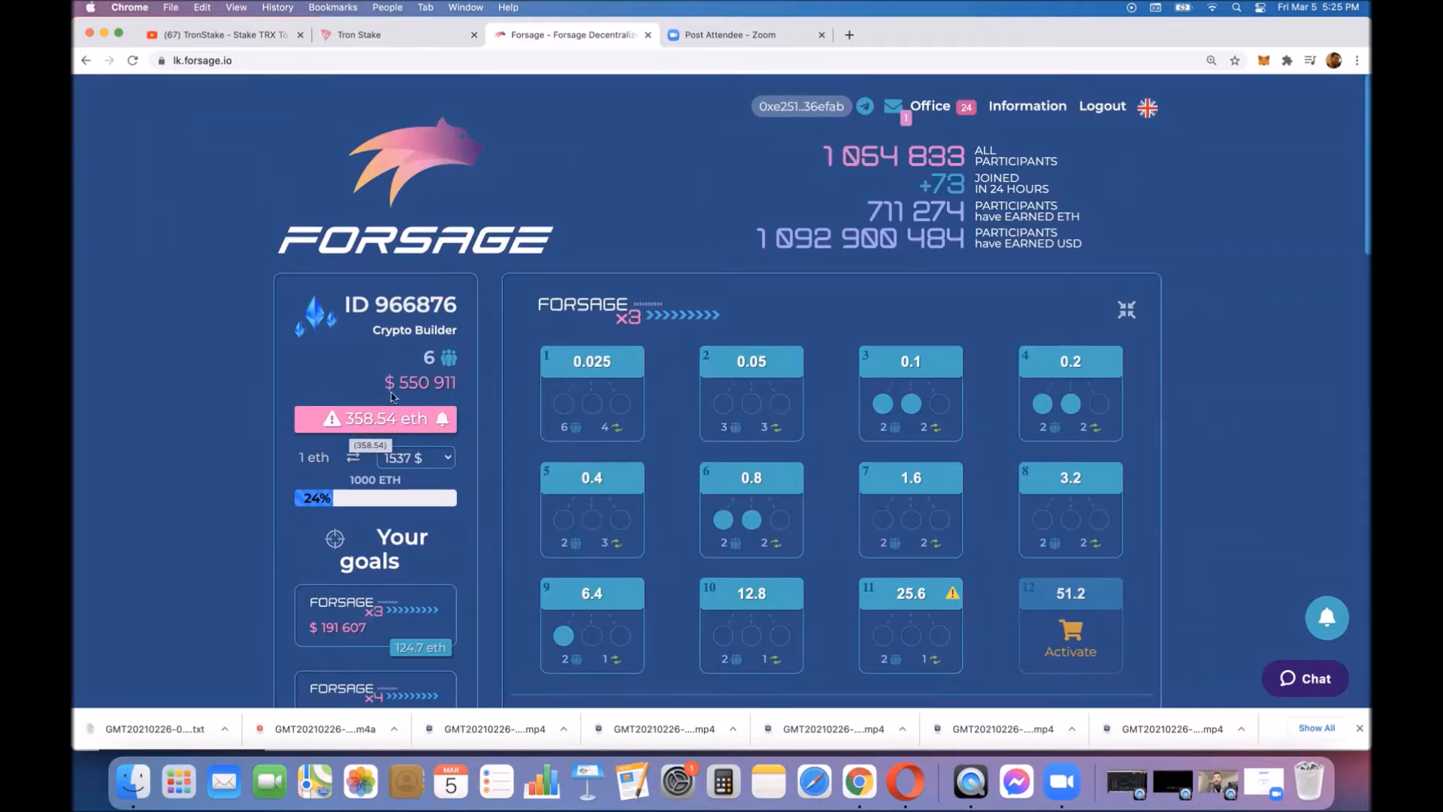
pyautogui.moveTo(442, 387)
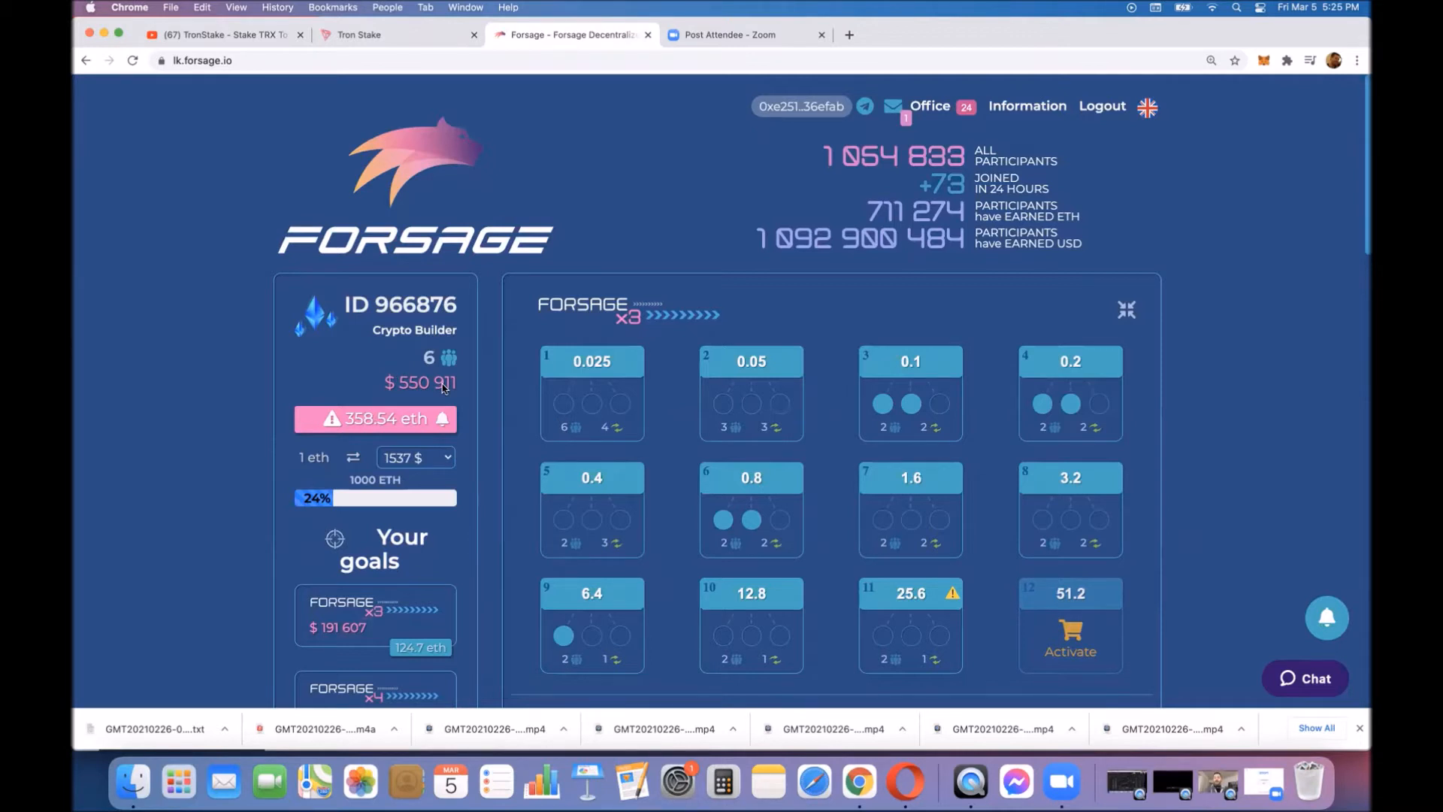
pyautogui.moveTo(269, 341)
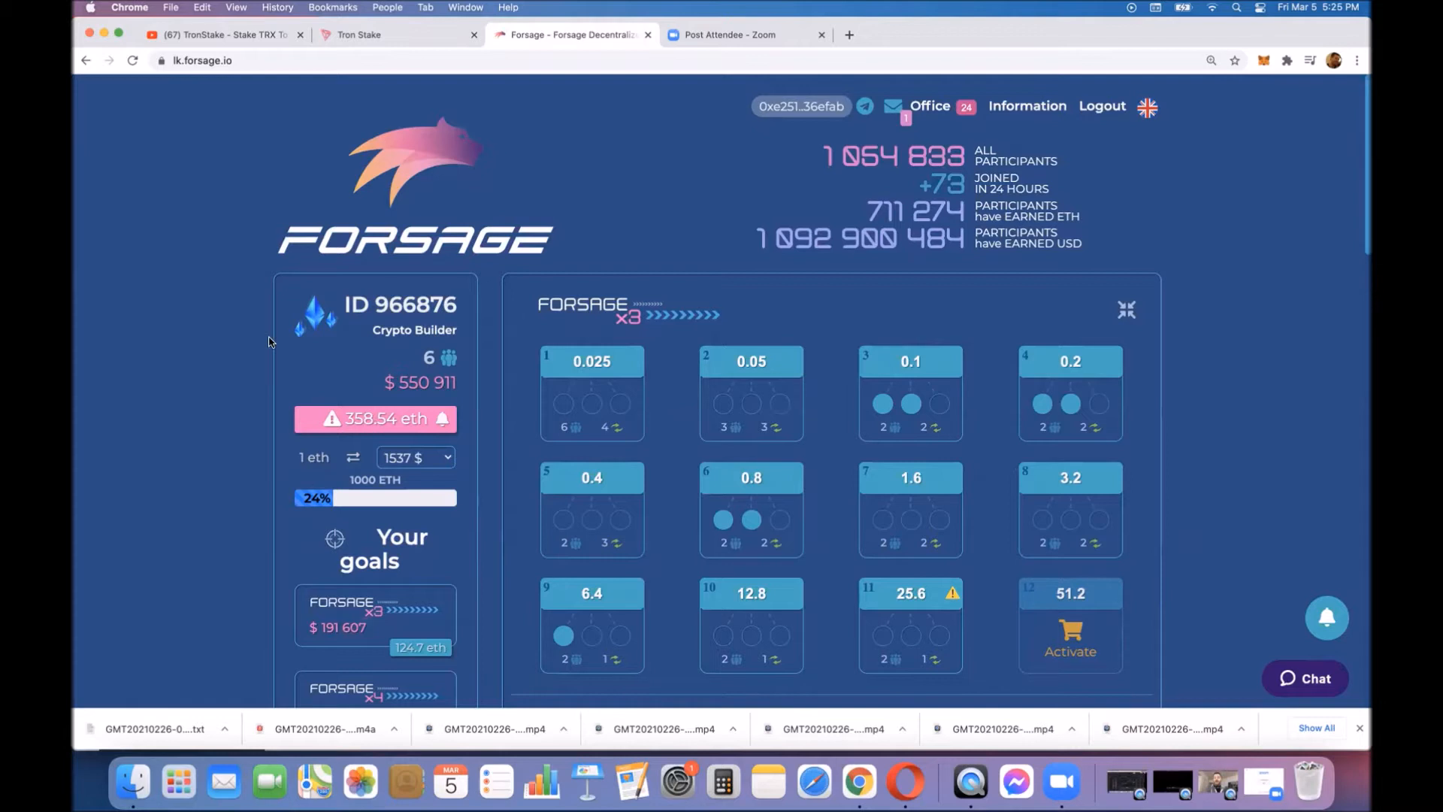
pyautogui.moveTo(341, 136)
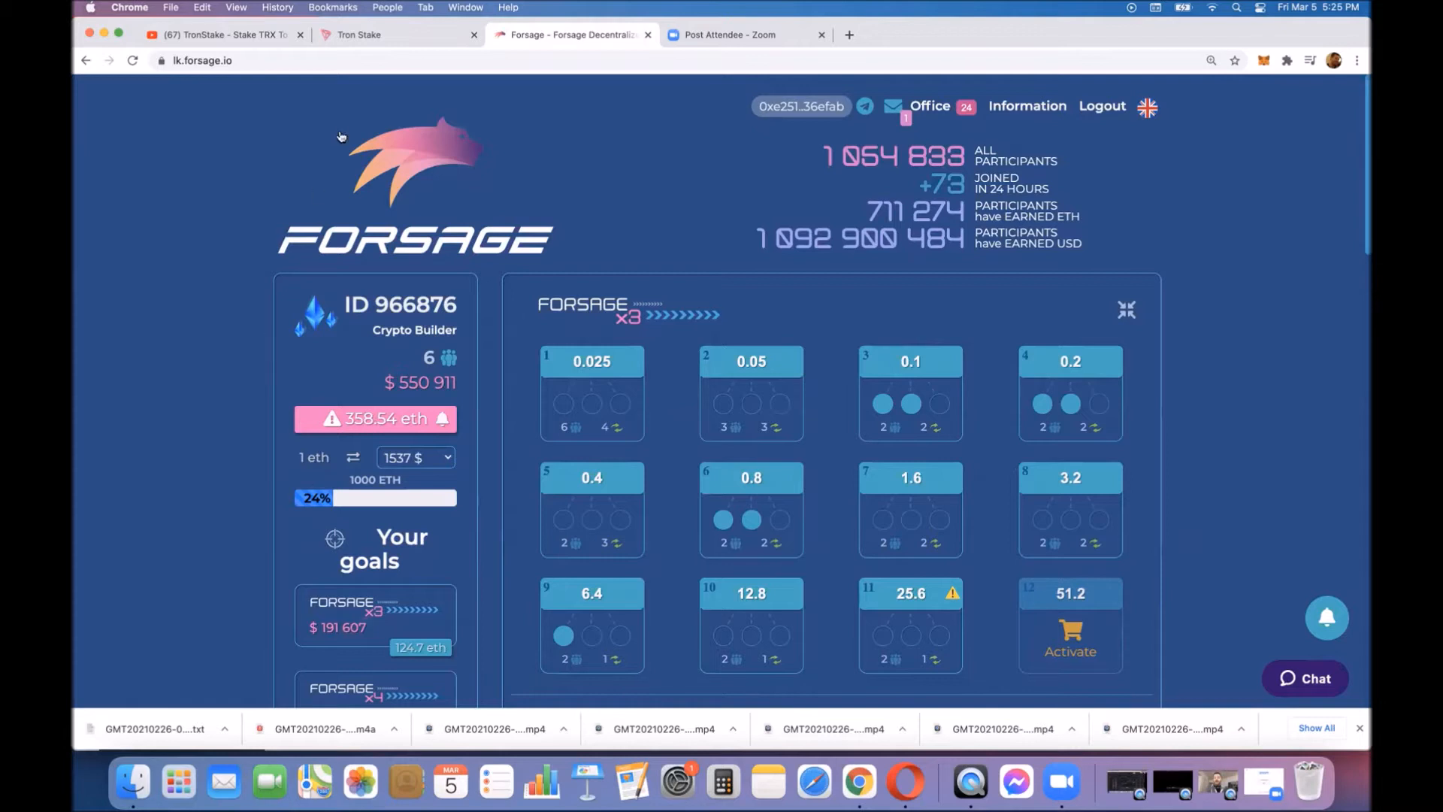
pyautogui.click(395, 35)
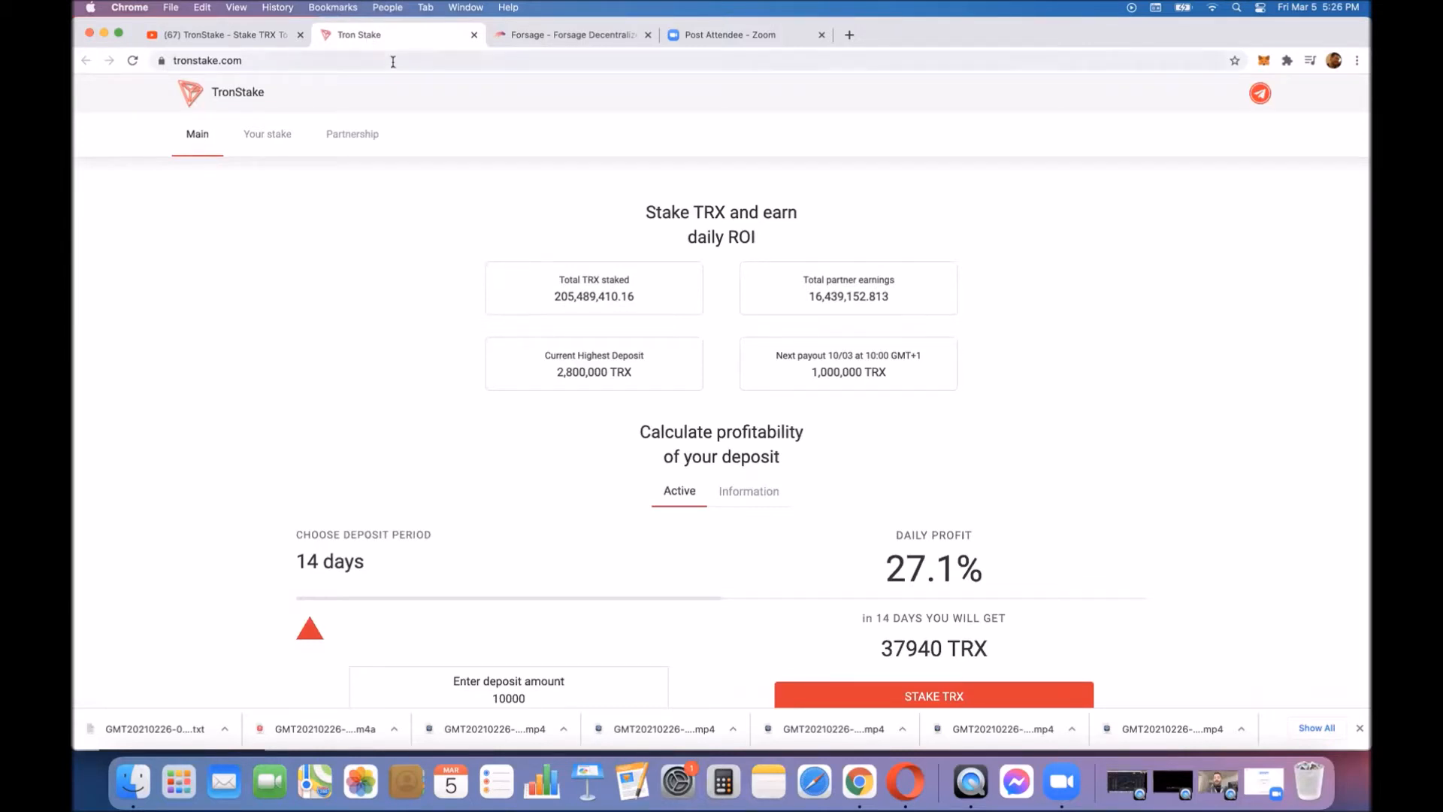
# Step: Revisit the Forsage dashboard briefly, then land on the TronStake calculator page at 27.1% daily profit
pyautogui.click(571, 35)
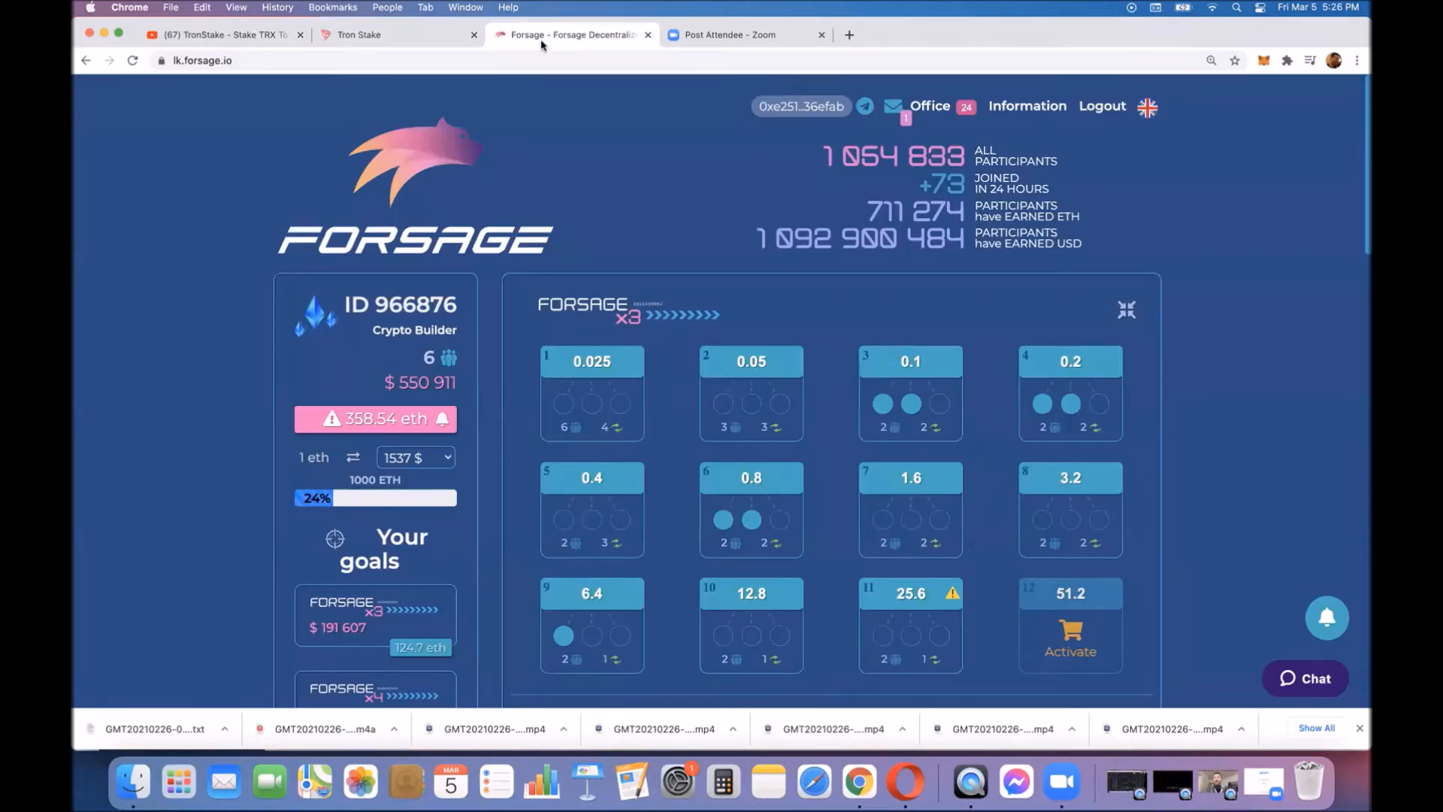
pyautogui.moveTo(251, 372)
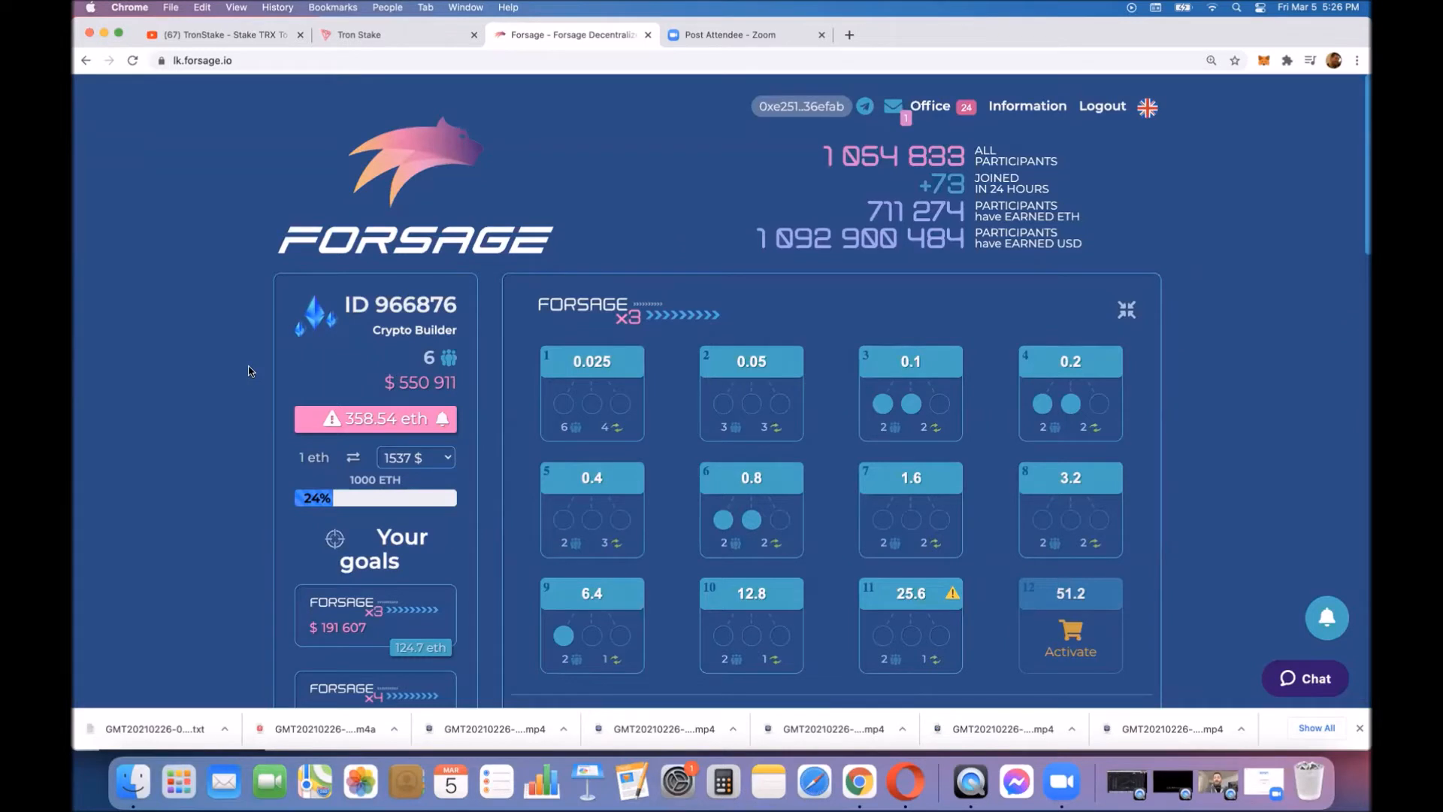
pyautogui.click(396, 35)
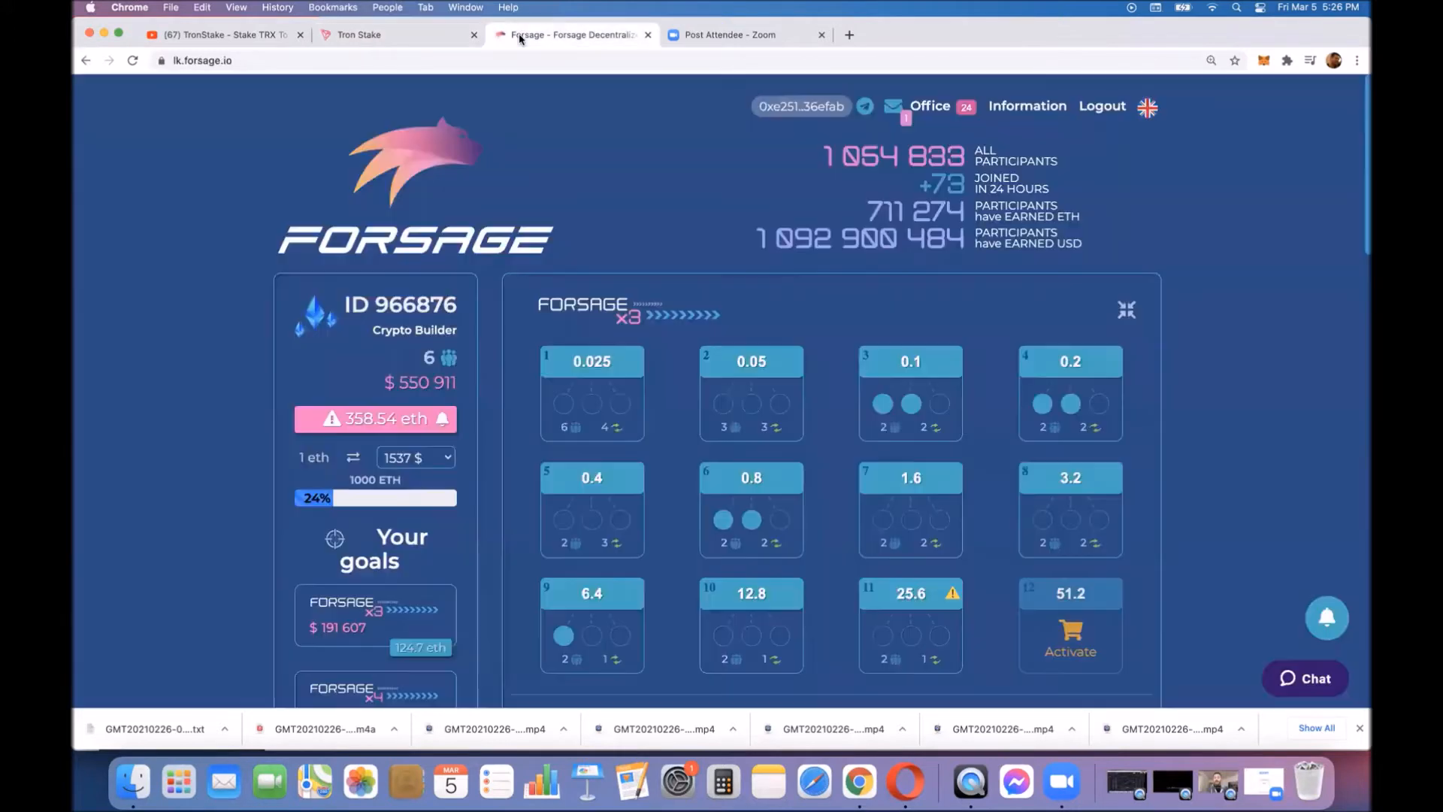
pyautogui.click(397, 35)
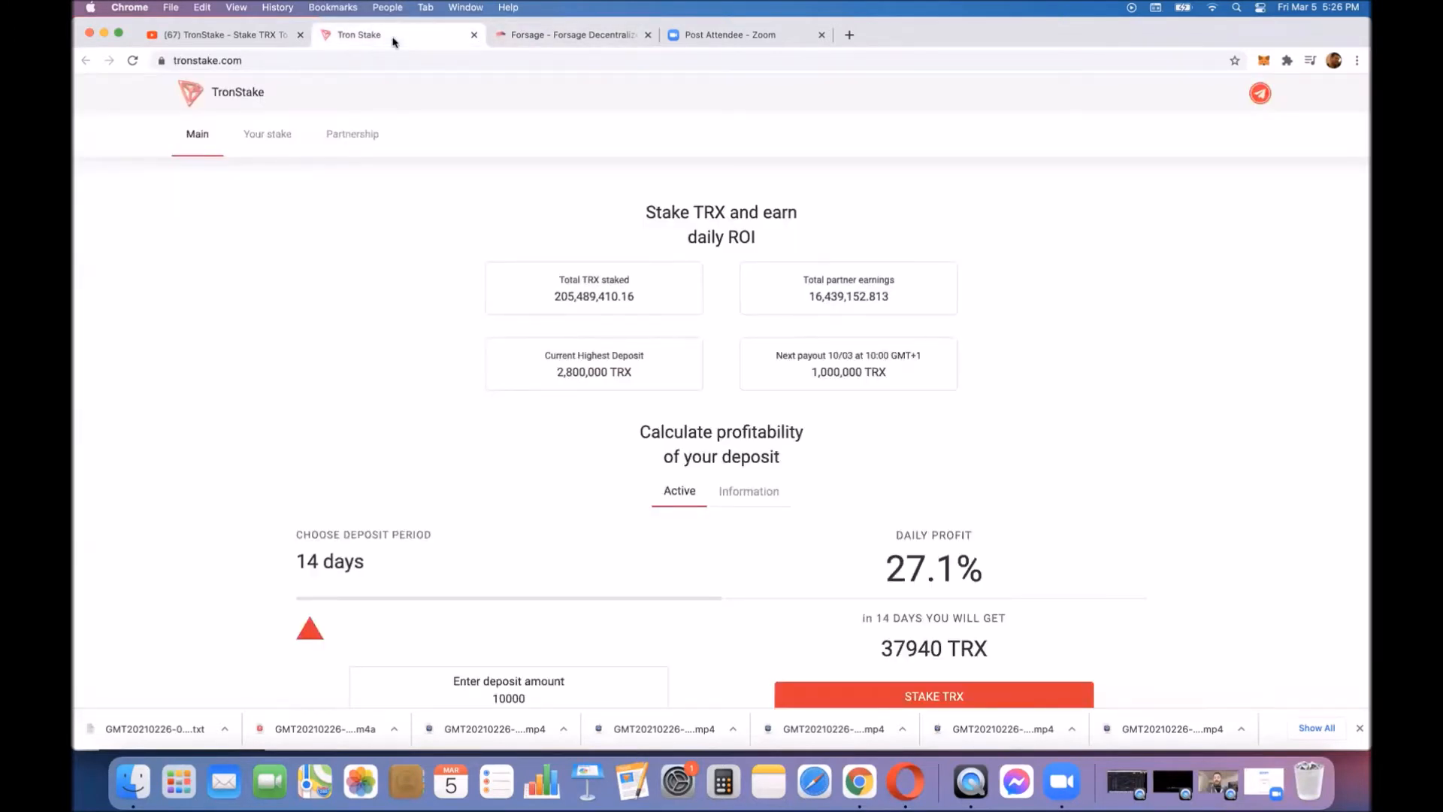
pyautogui.moveTo(969, 782)
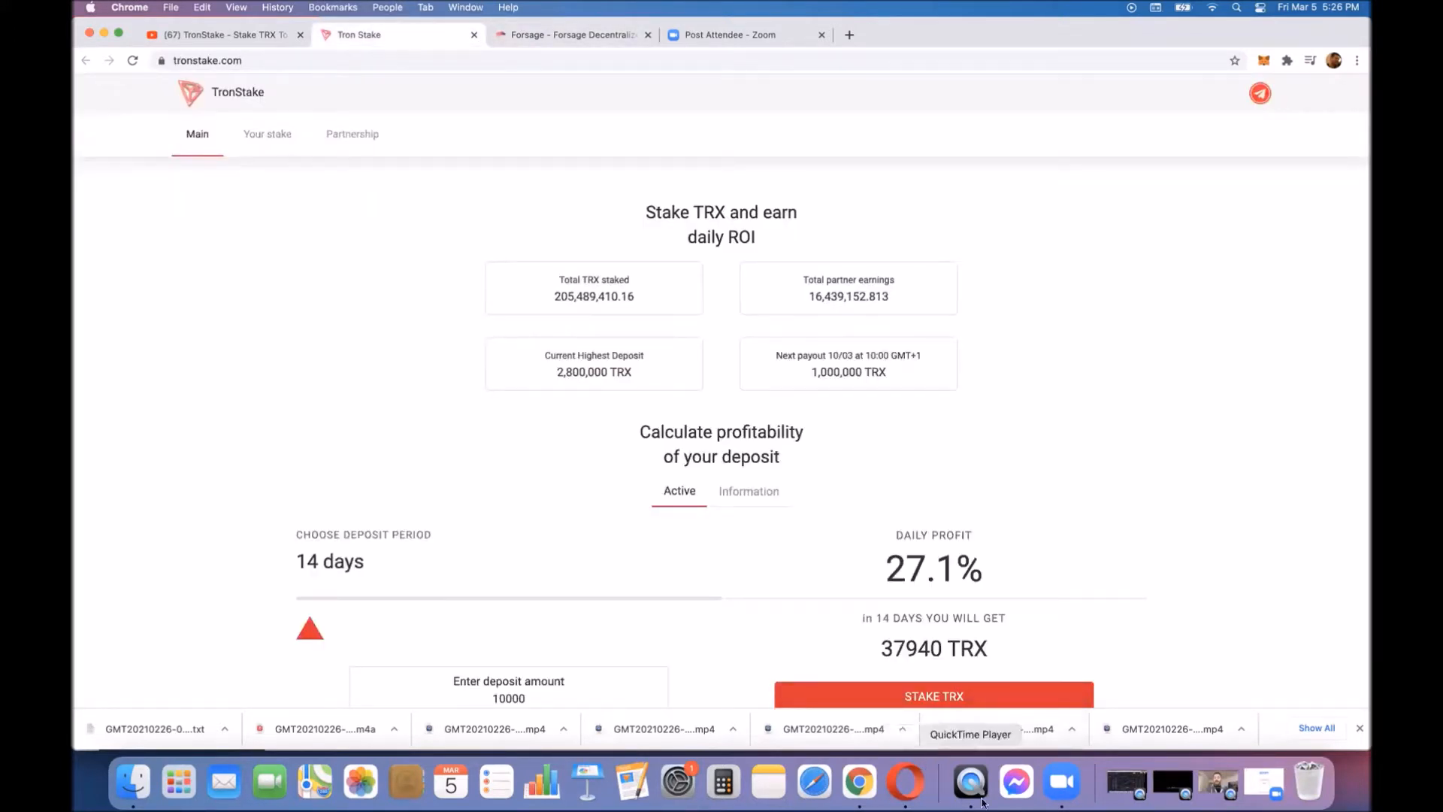
pyautogui.moveTo(859, 782)
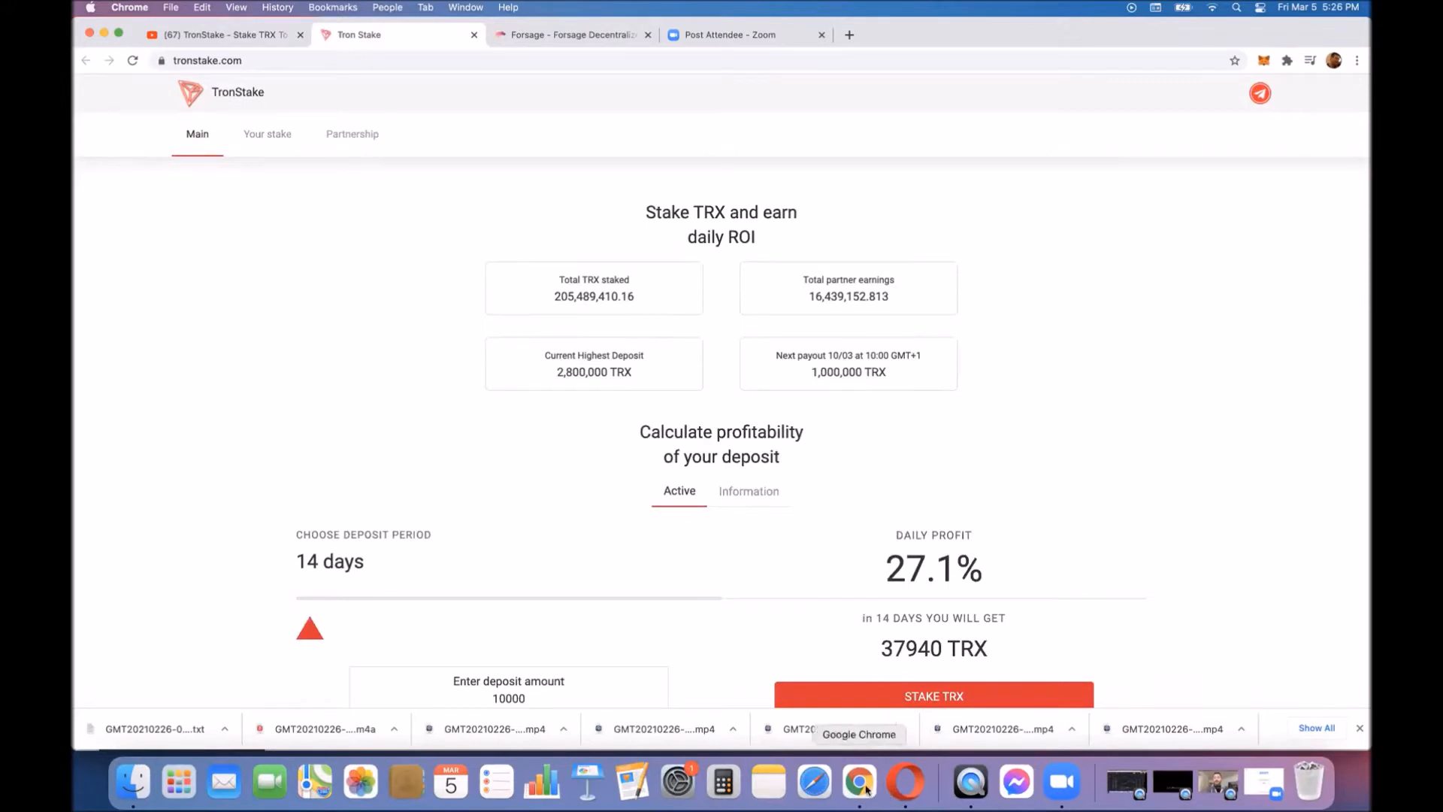
# Step: View the Beurax account page with its 5.2% daily deposit plans and select the ETH balance figure
pyautogui.click(905, 782)
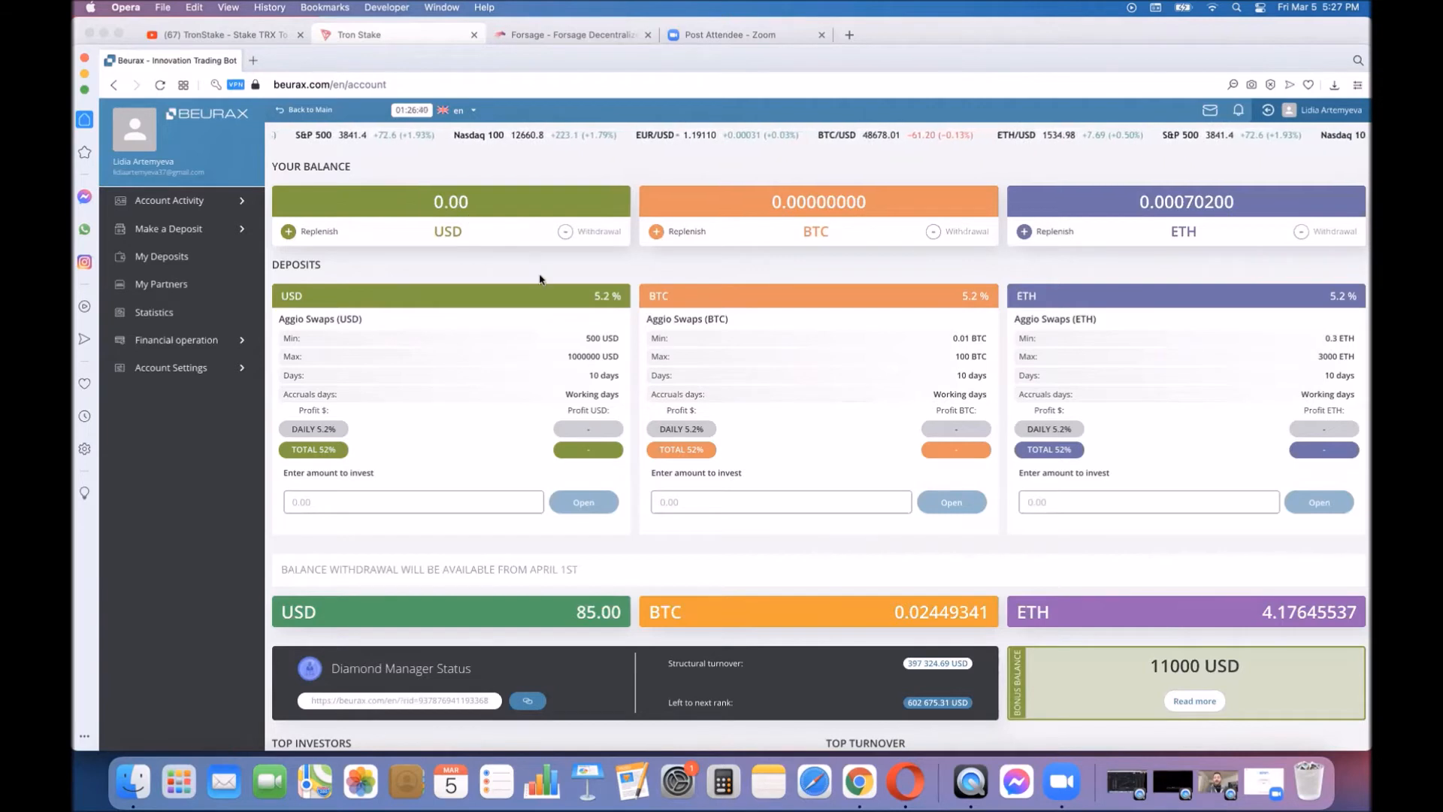
pyautogui.moveTo(1364, 578)
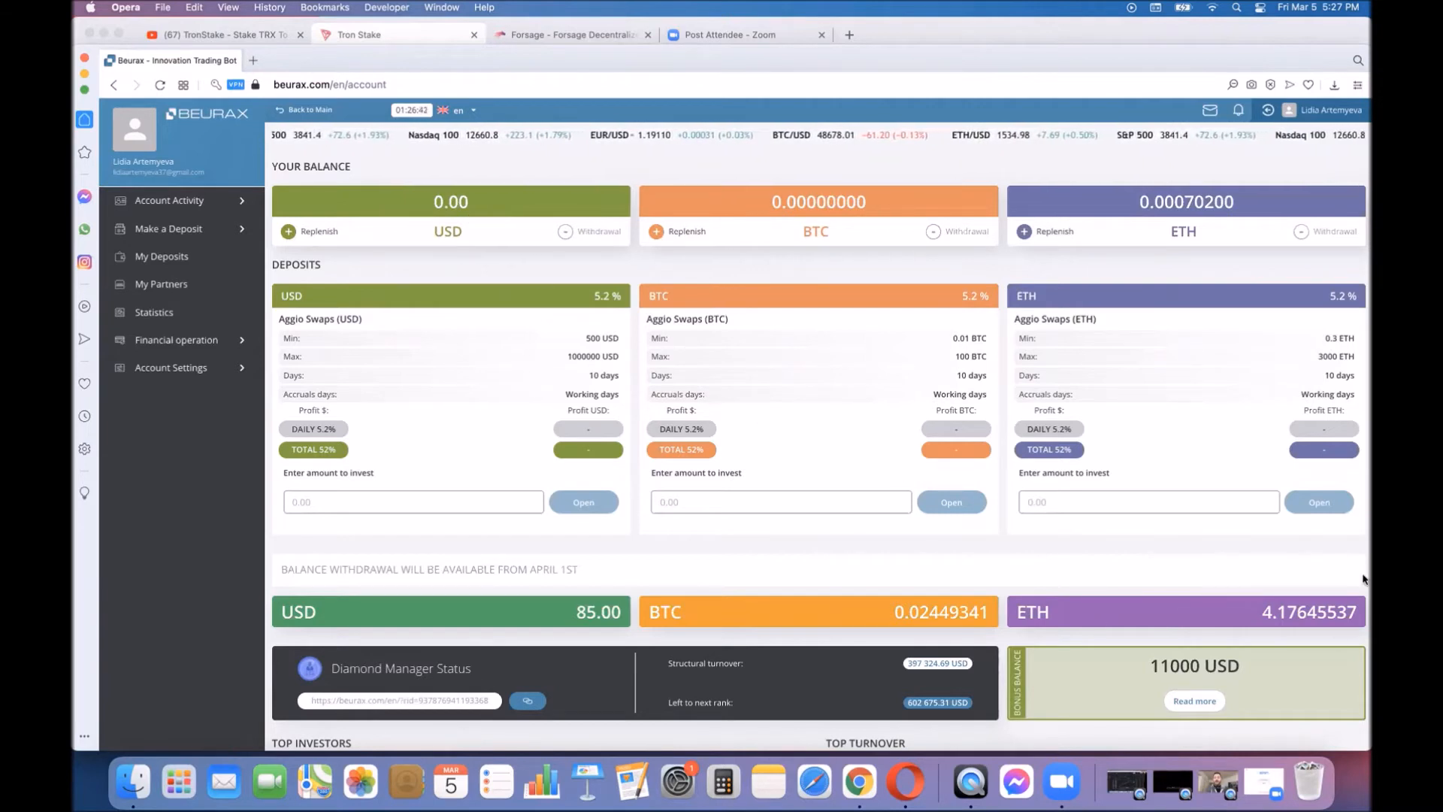
pyautogui.moveTo(1258, 613)
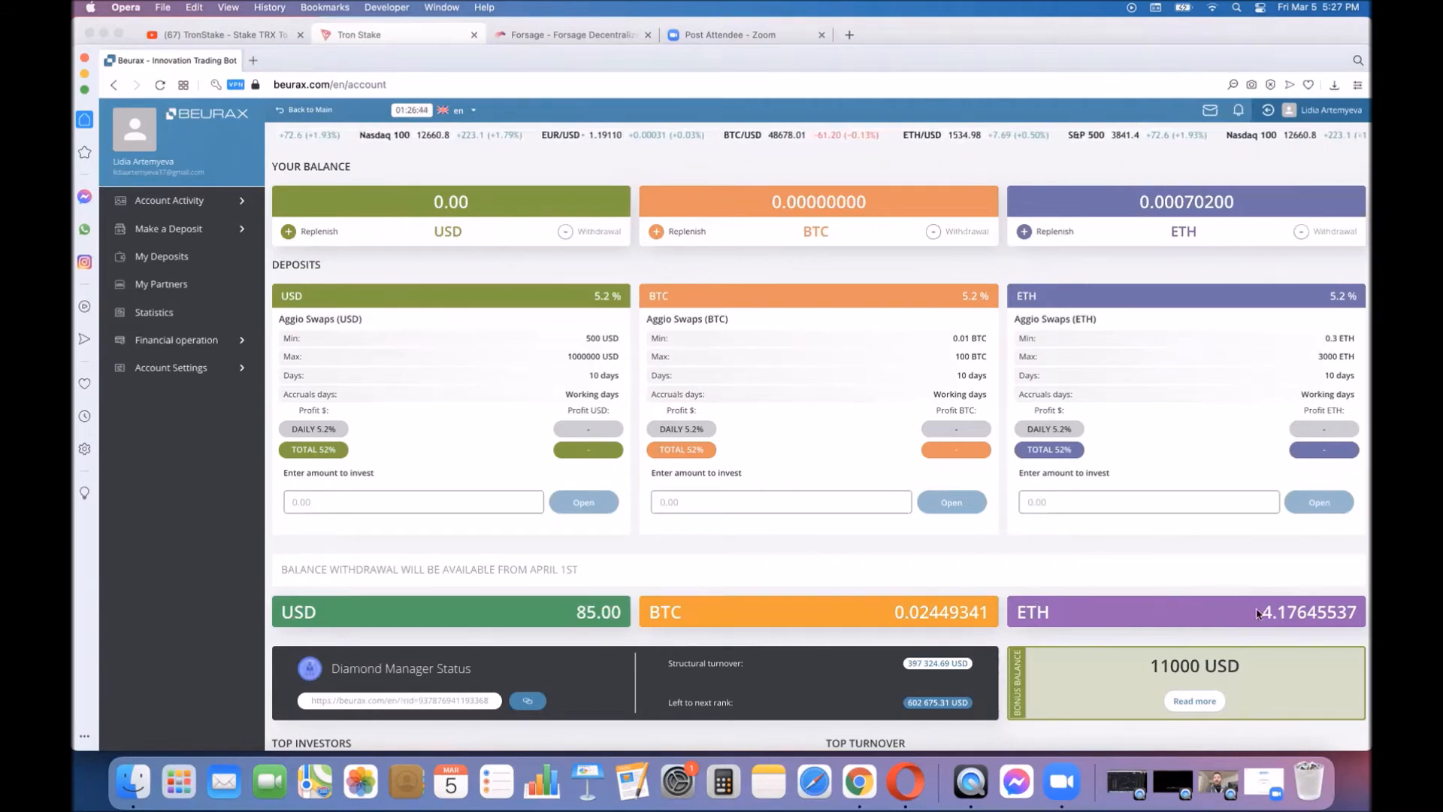
pyautogui.doubleClick(1307, 612)
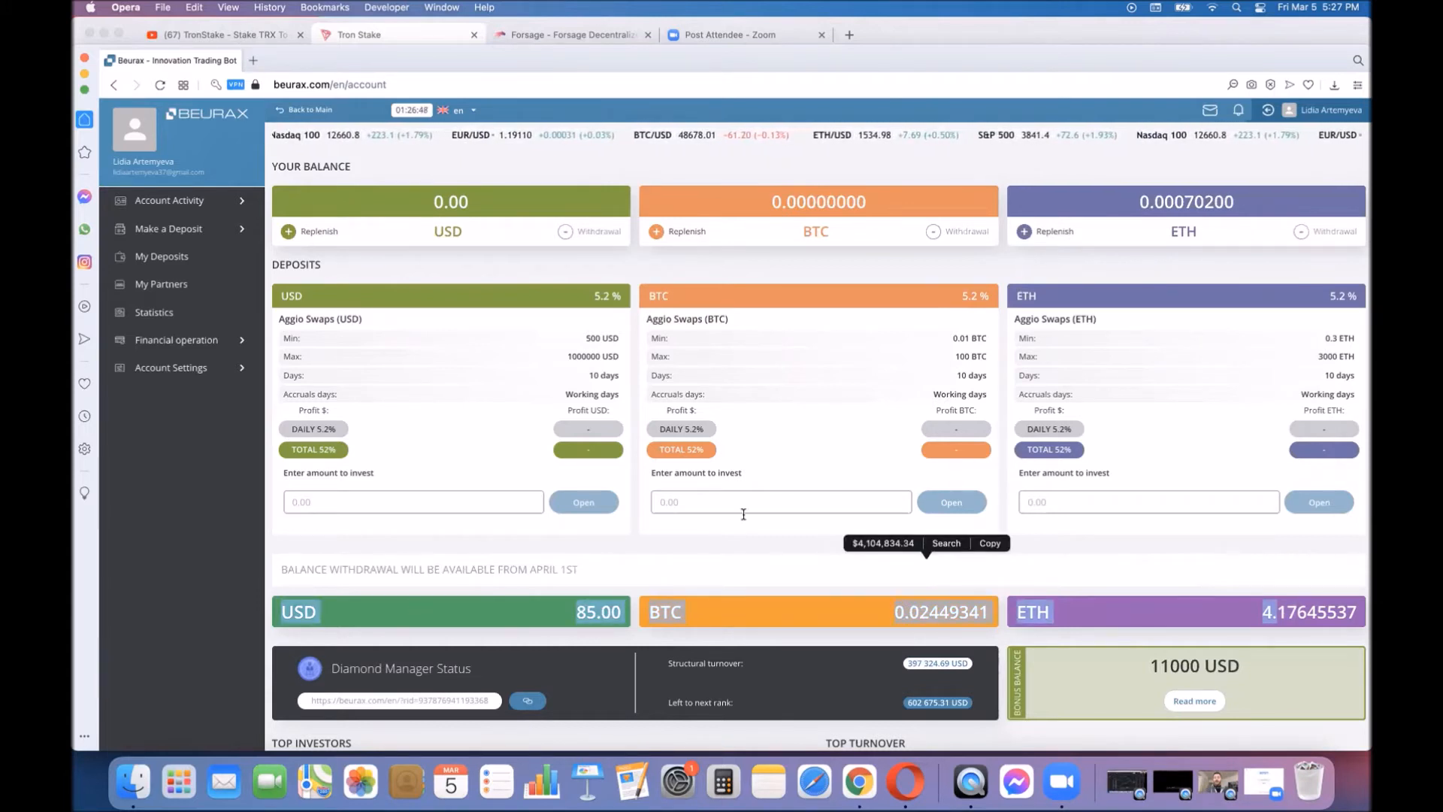
pyautogui.moveTo(810, 573)
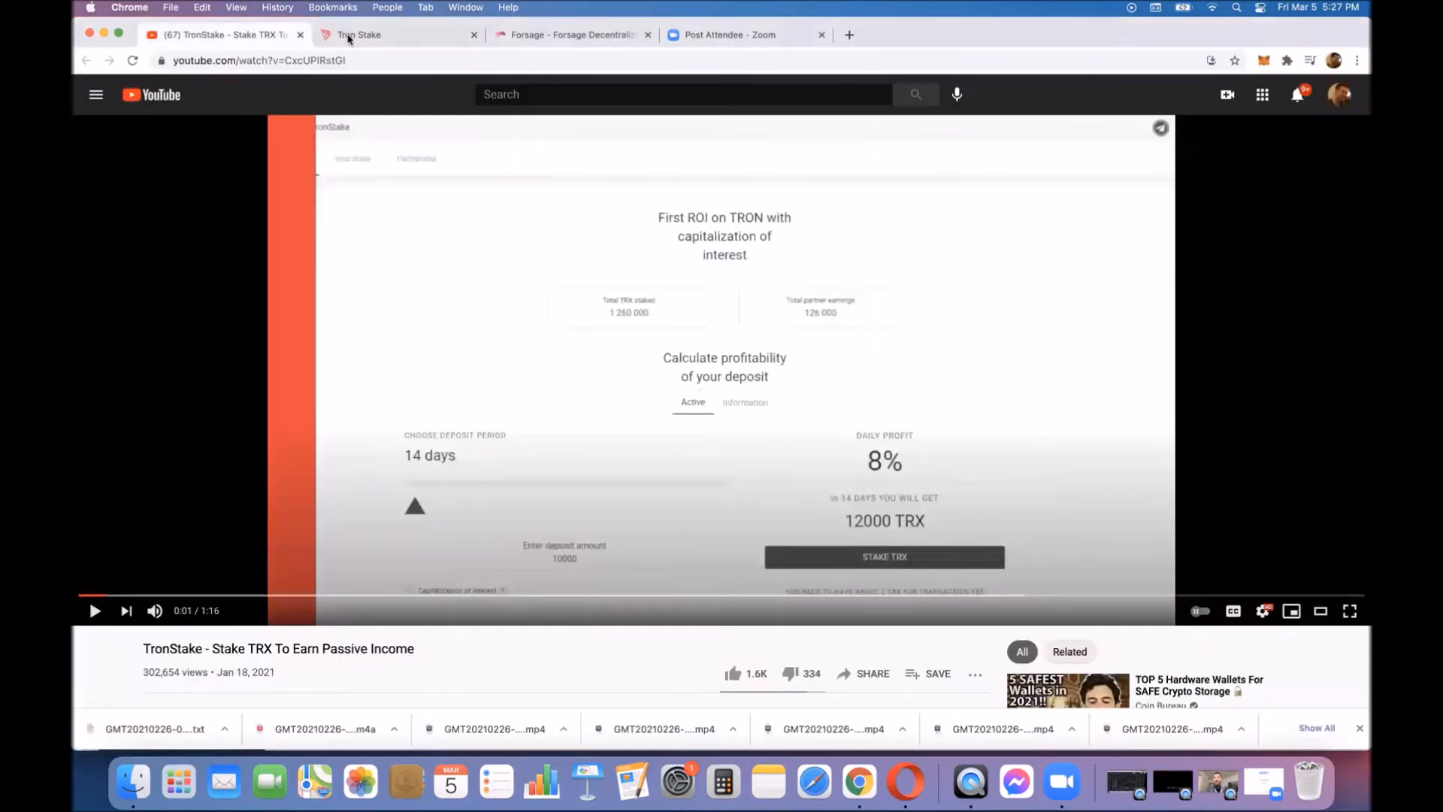
# Step: Leave the YouTube promo video for the live TronStake staking site
pyautogui.click(396, 35)
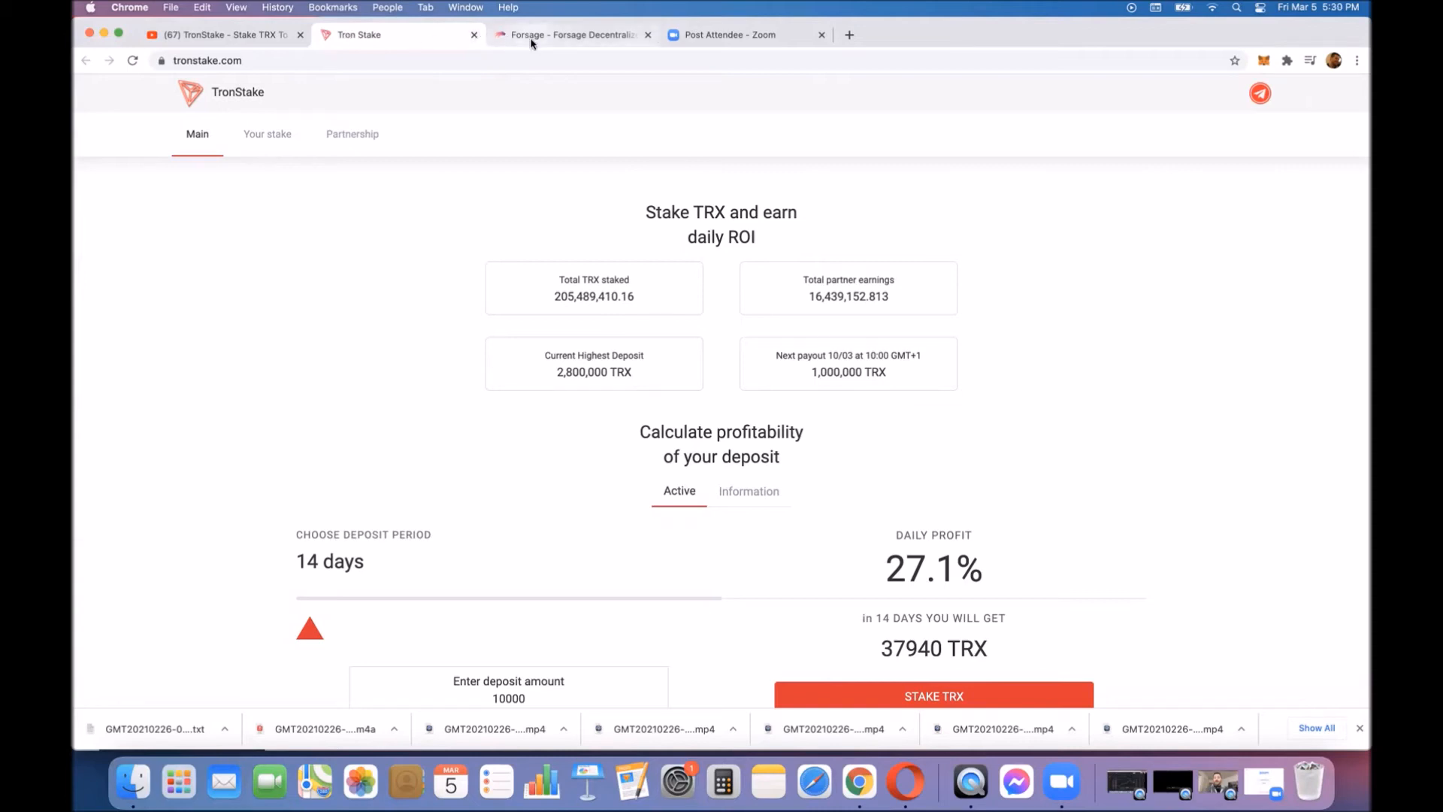
pyautogui.click(572, 35)
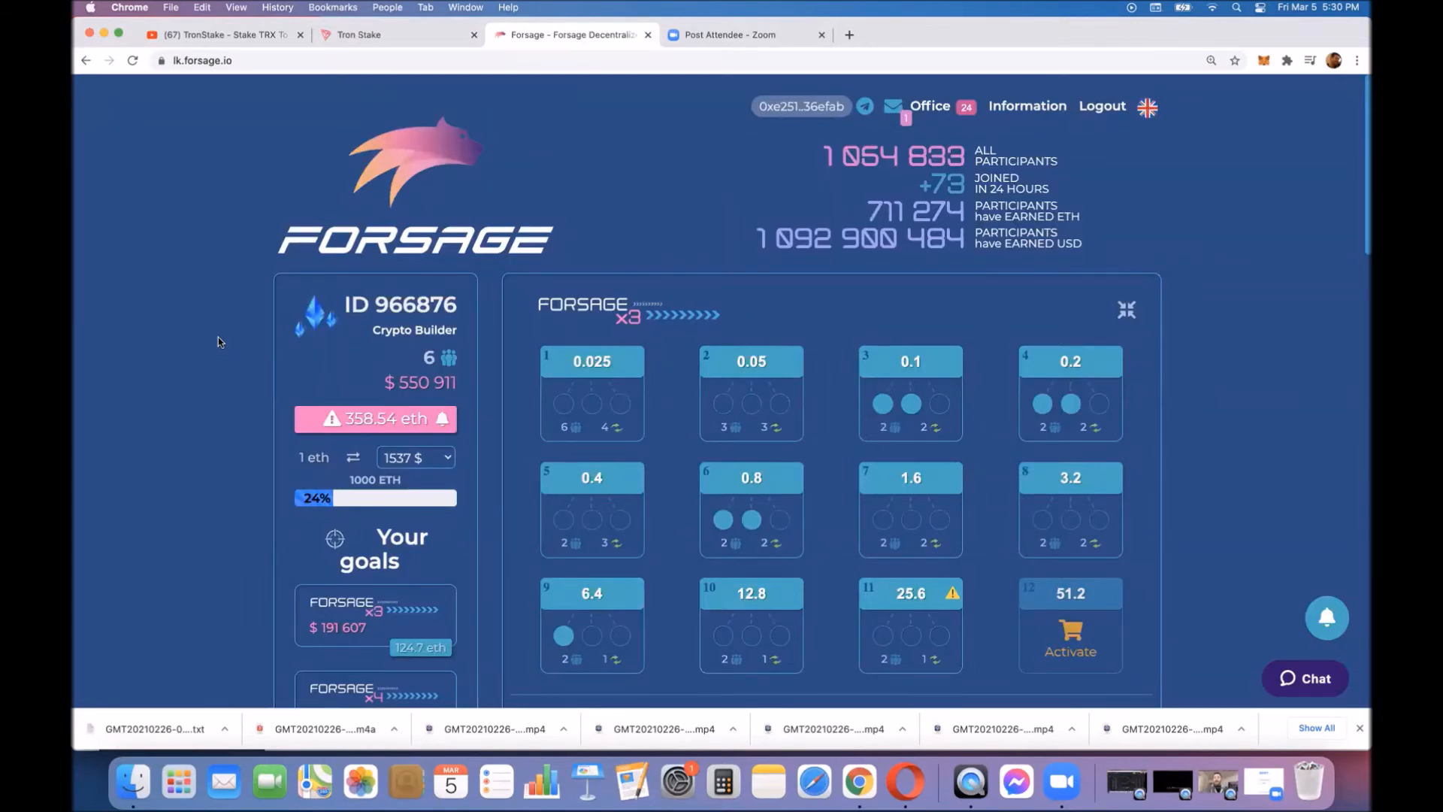
pyautogui.moveTo(374, 343)
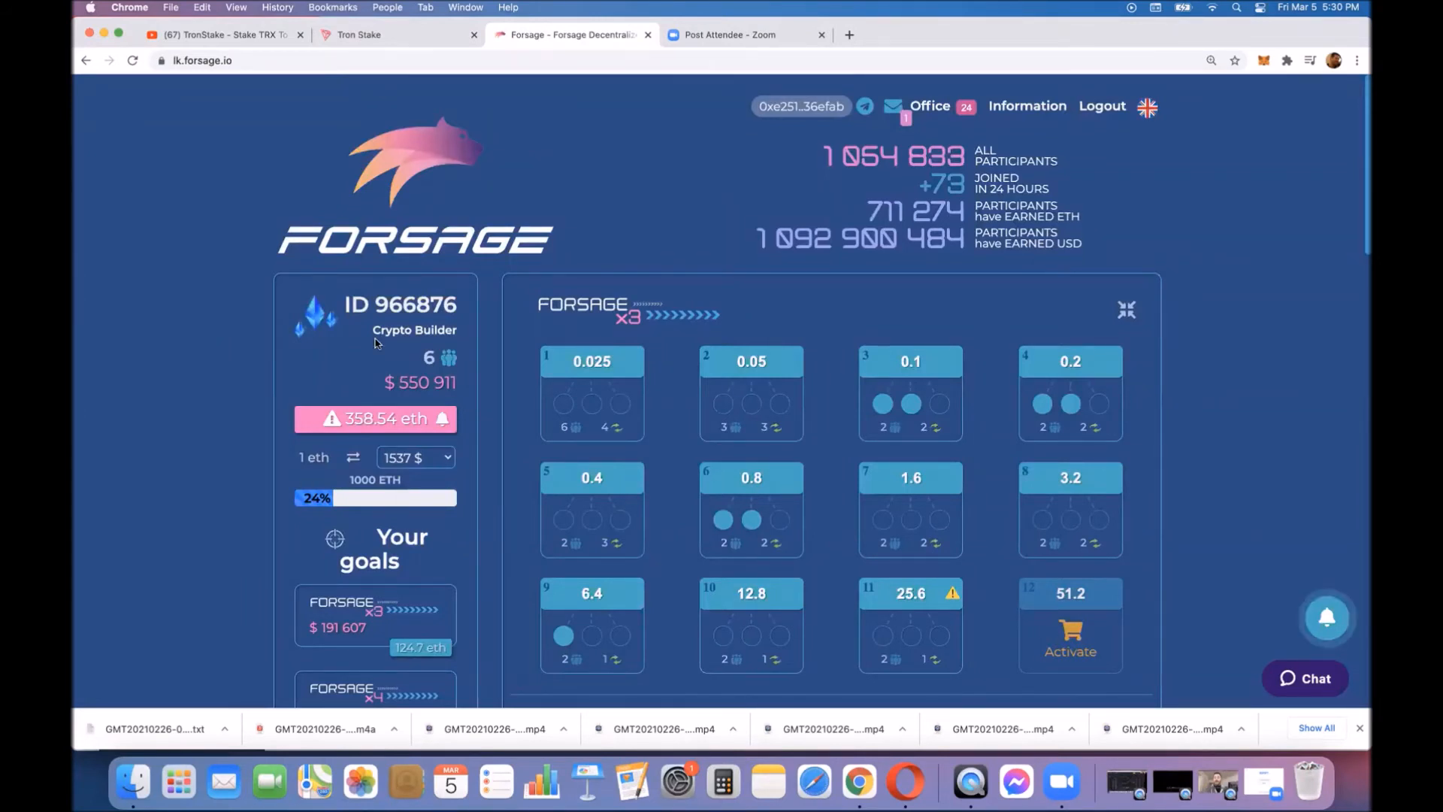
pyautogui.moveTo(289, 350)
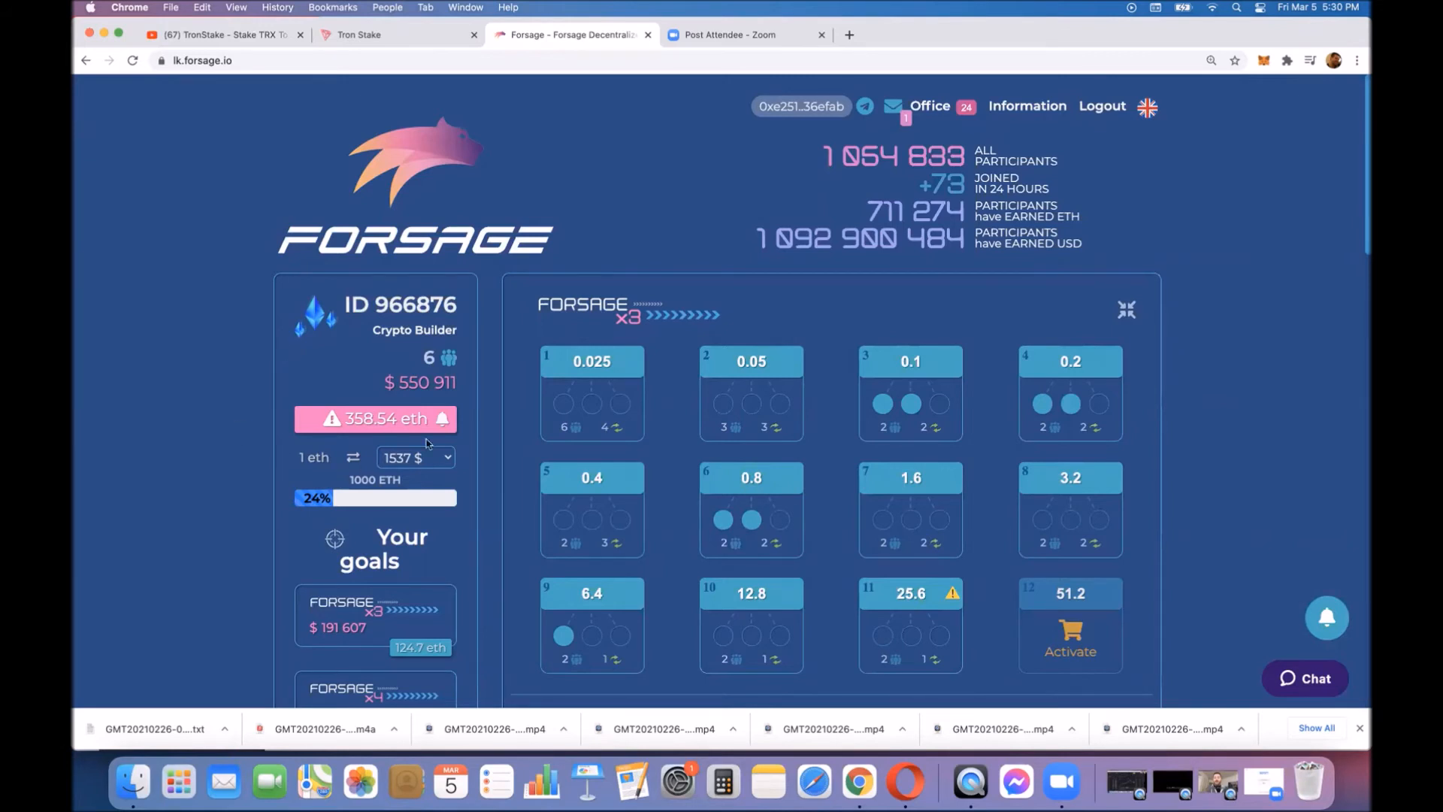
pyautogui.moveTo(299, 317)
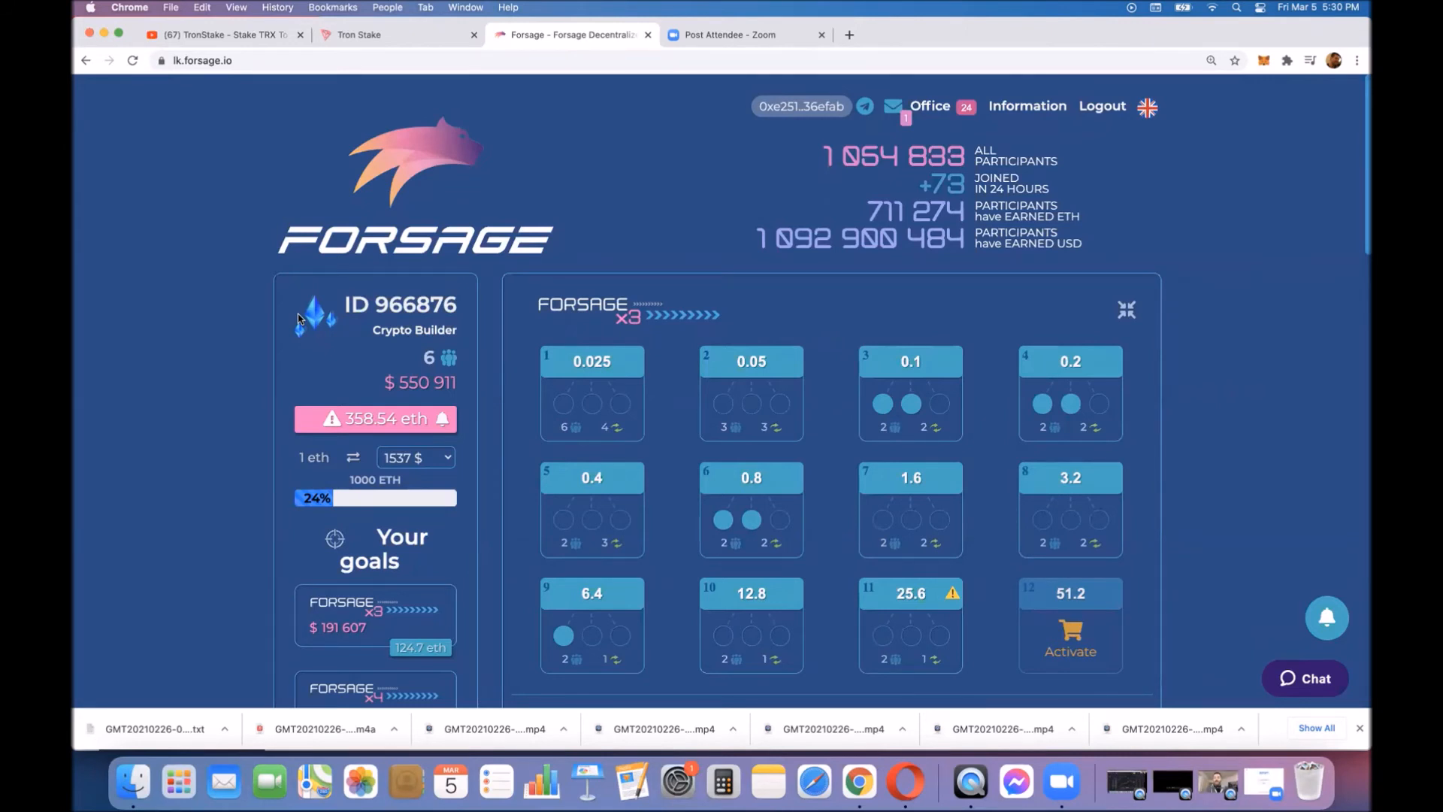
pyautogui.moveTo(391, 286)
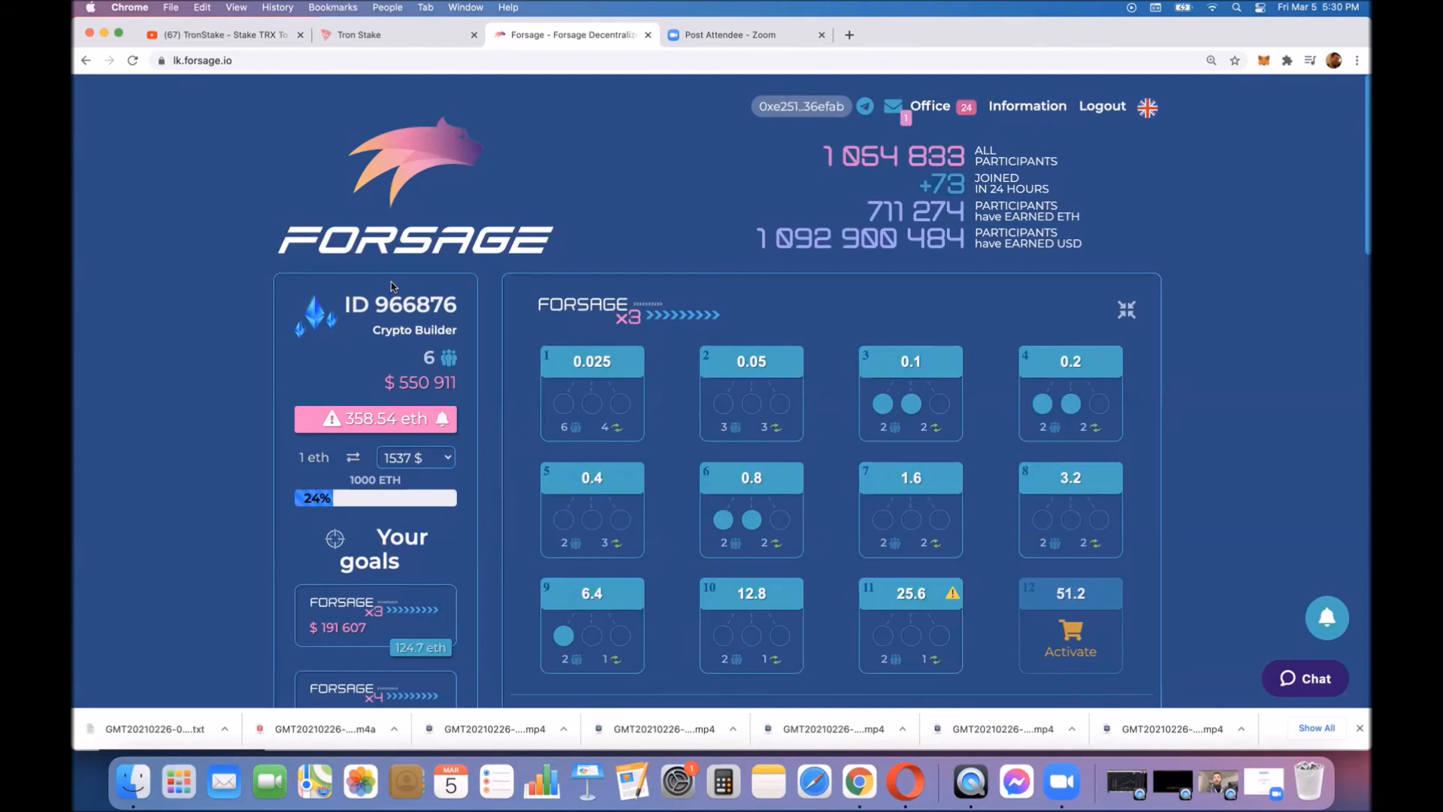
pyautogui.moveTo(329, 133)
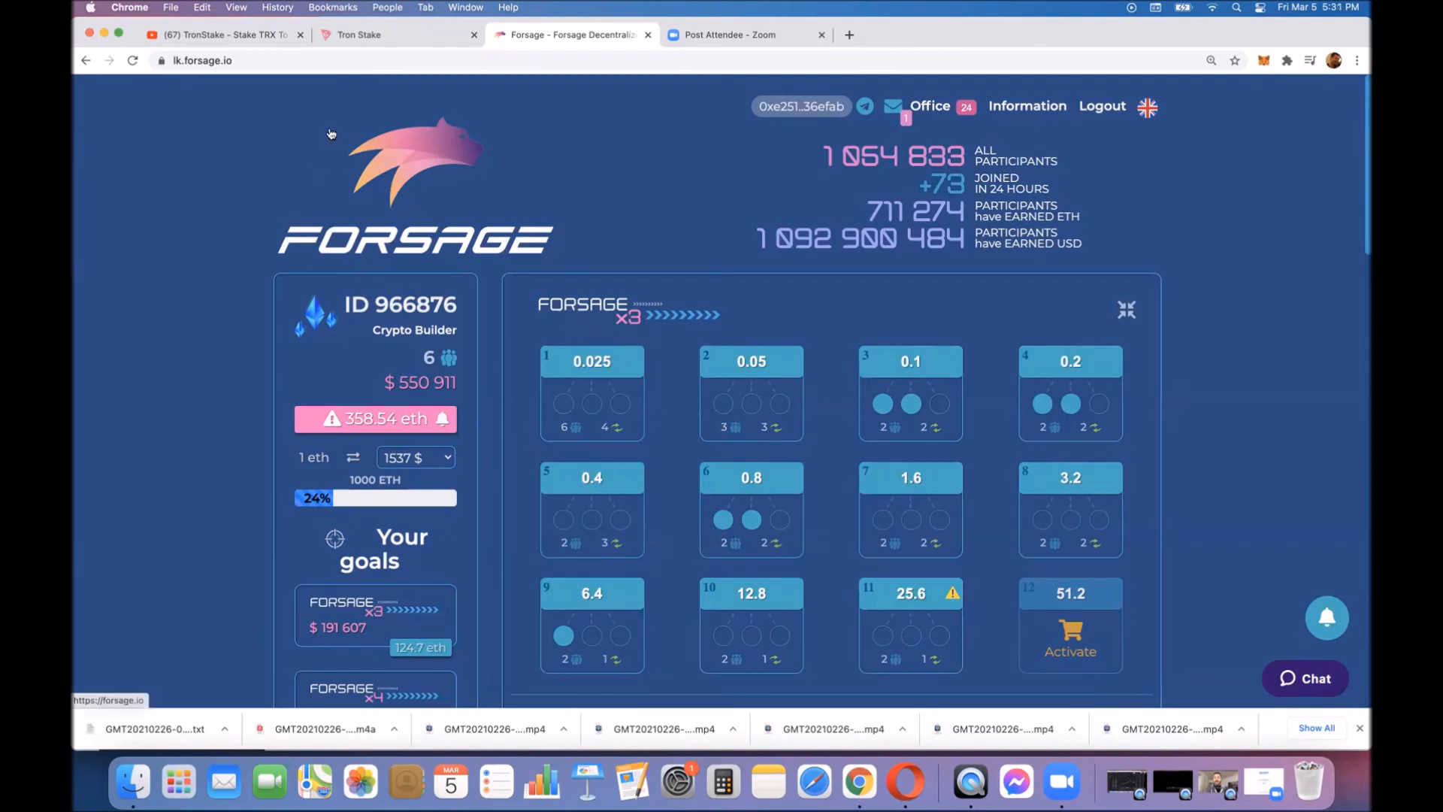
# Step: Return to the TronStake staking overview with its 10,000 TRX, 14-day calculator
pyautogui.click(395, 35)
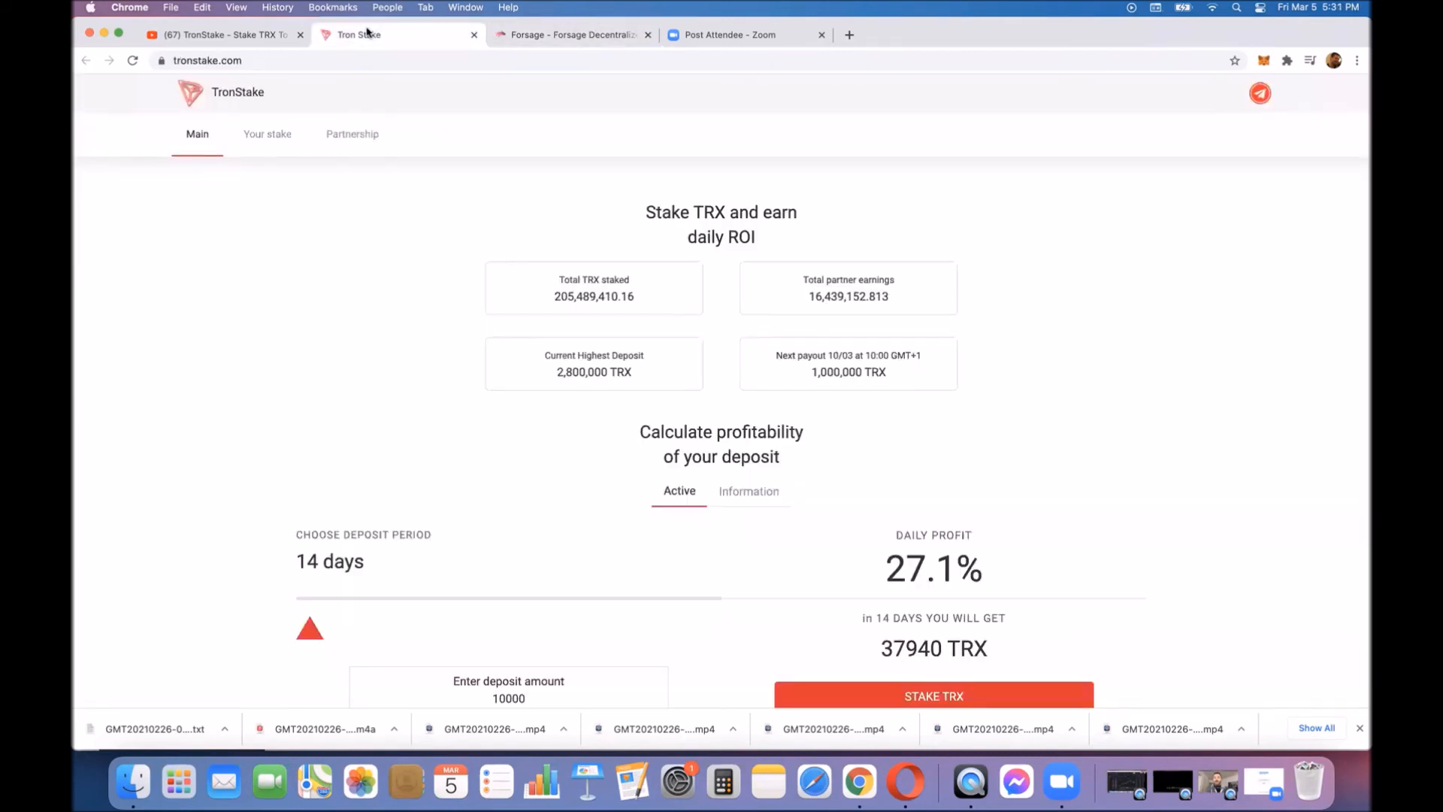
pyautogui.moveTo(351, 134)
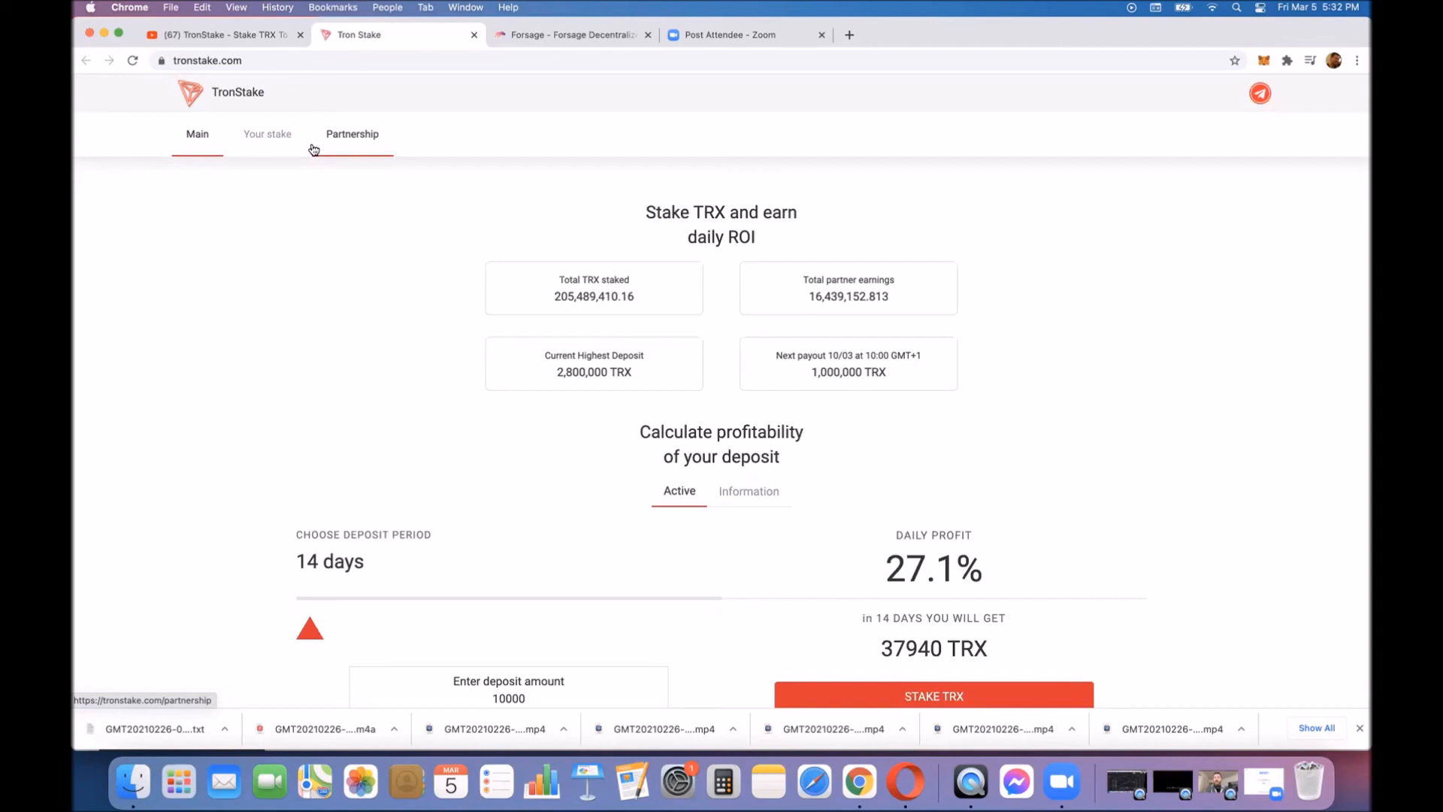
pyautogui.moveTo(522, 380)
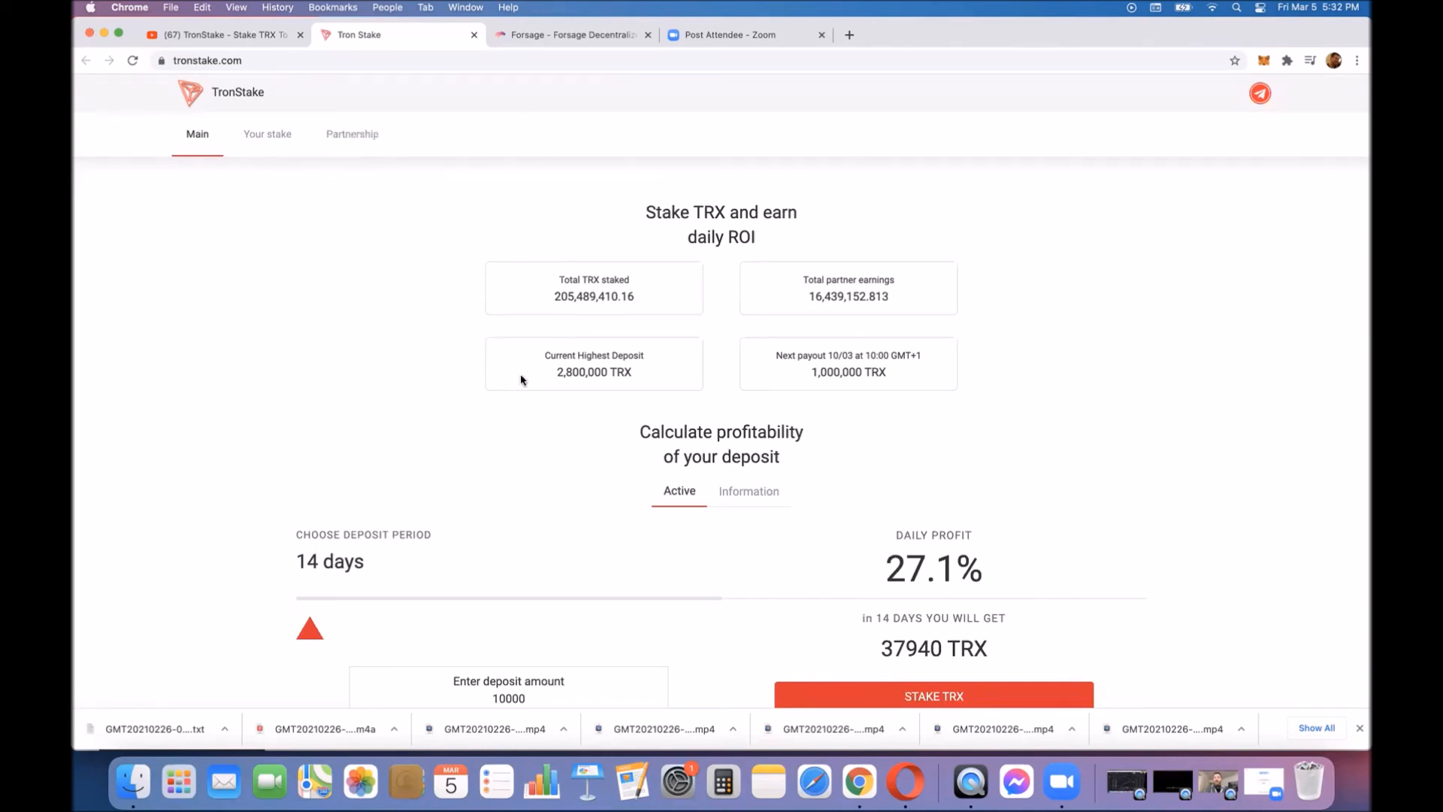
pyautogui.moveTo(355, 482)
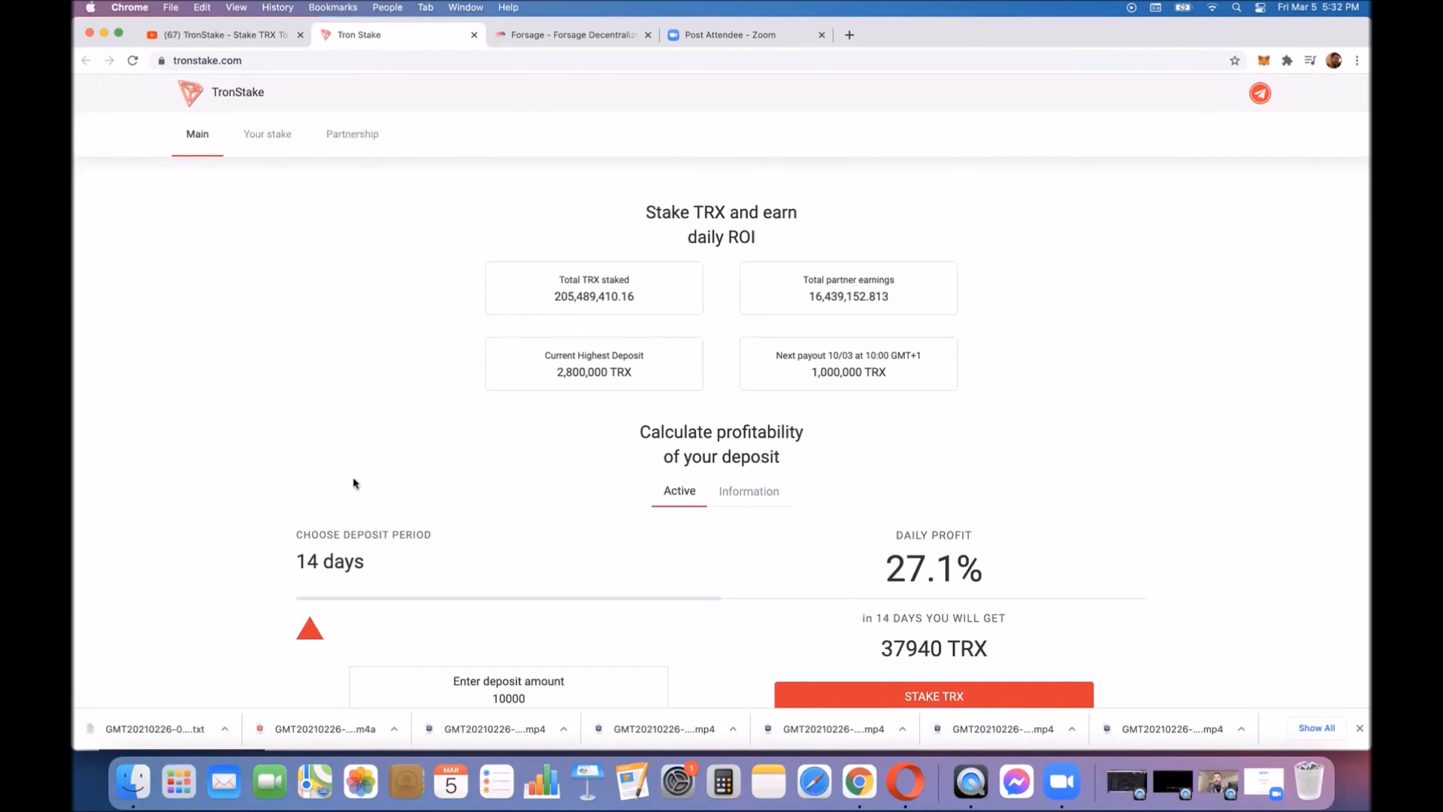
pyautogui.moveTo(559, 87)
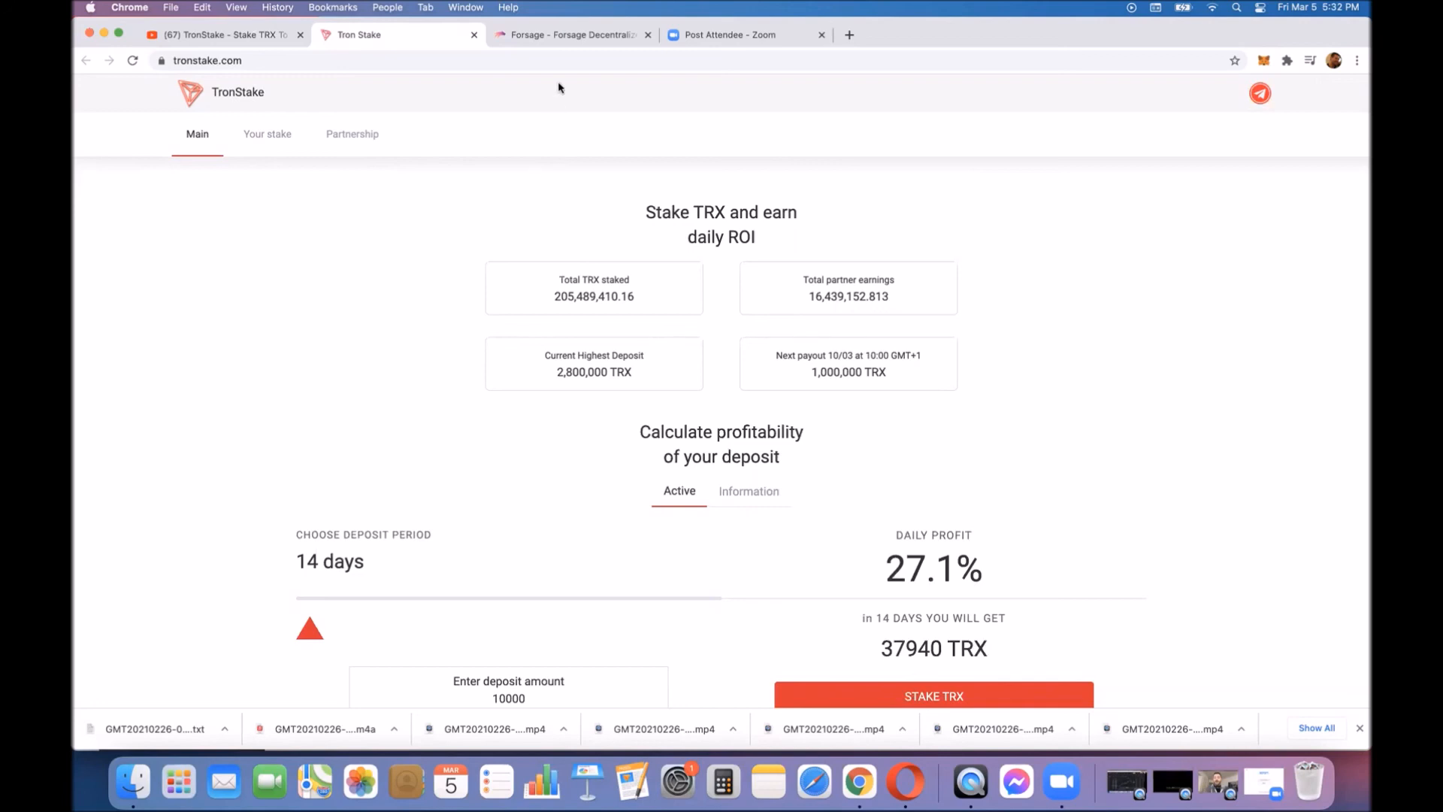
# Step: Review the Forsage x3 levels for ID 966876, then go back to the TronStake staking page
pyautogui.click(571, 35)
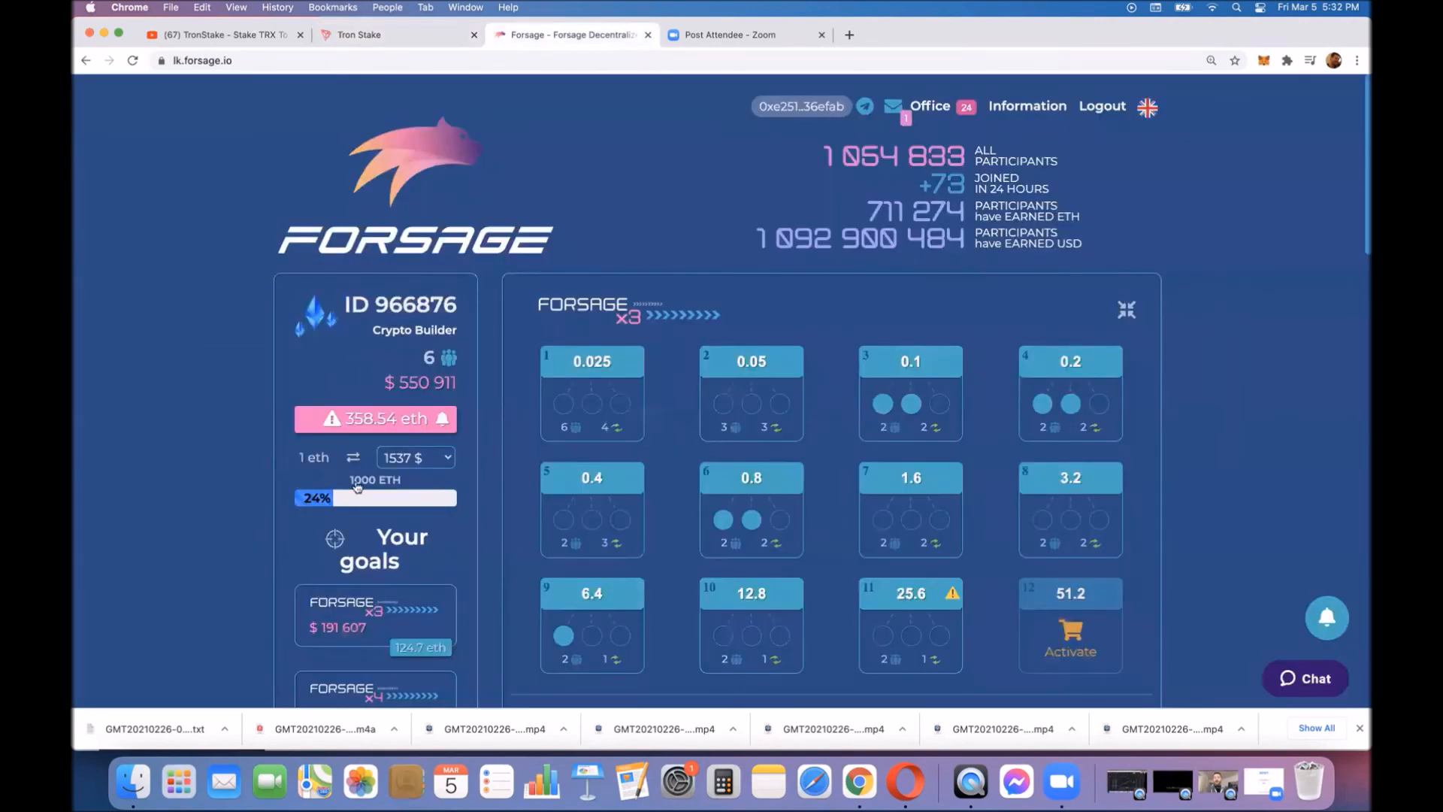
pyautogui.moveTo(178, 298)
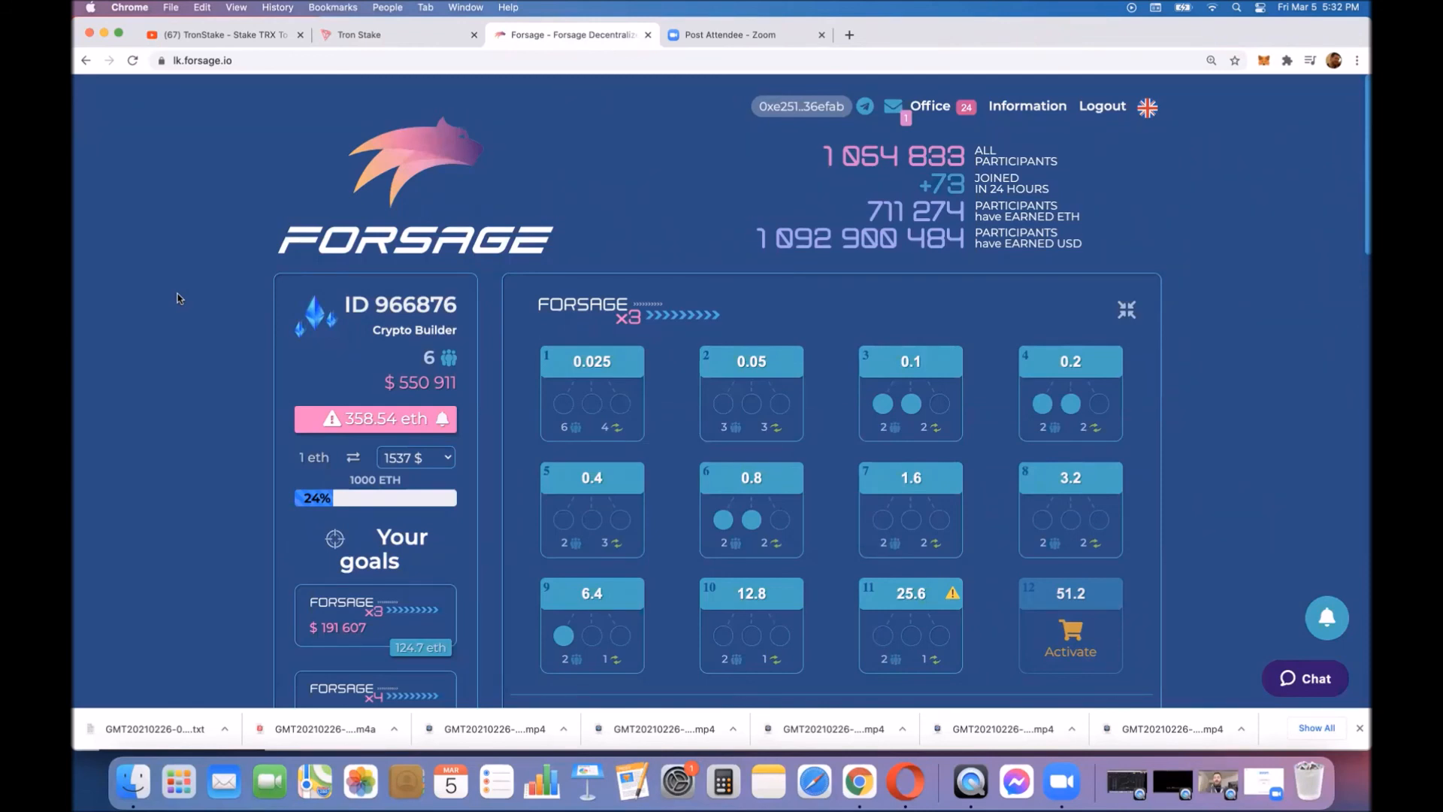
pyautogui.moveTo(364, 161)
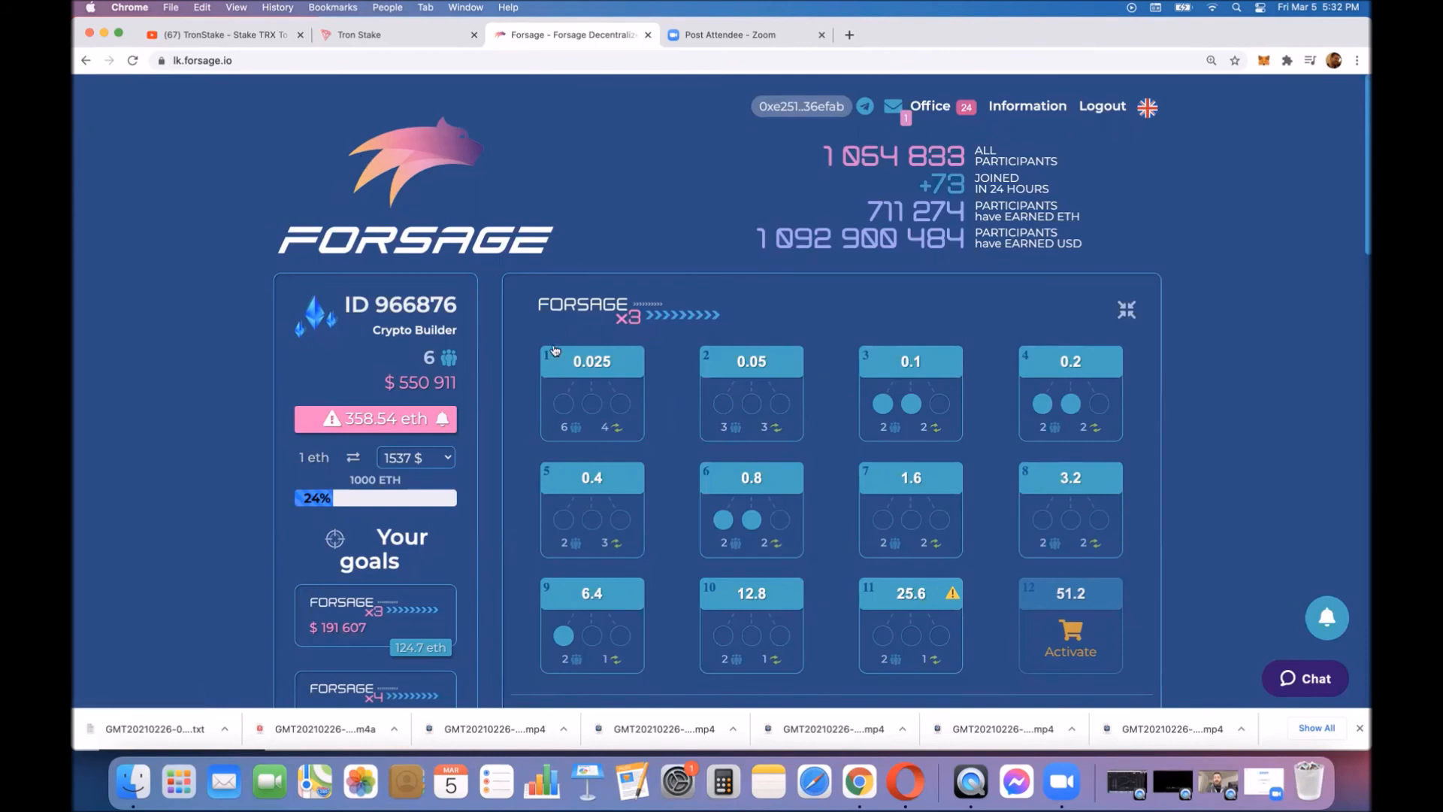
pyautogui.moveTo(697, 356)
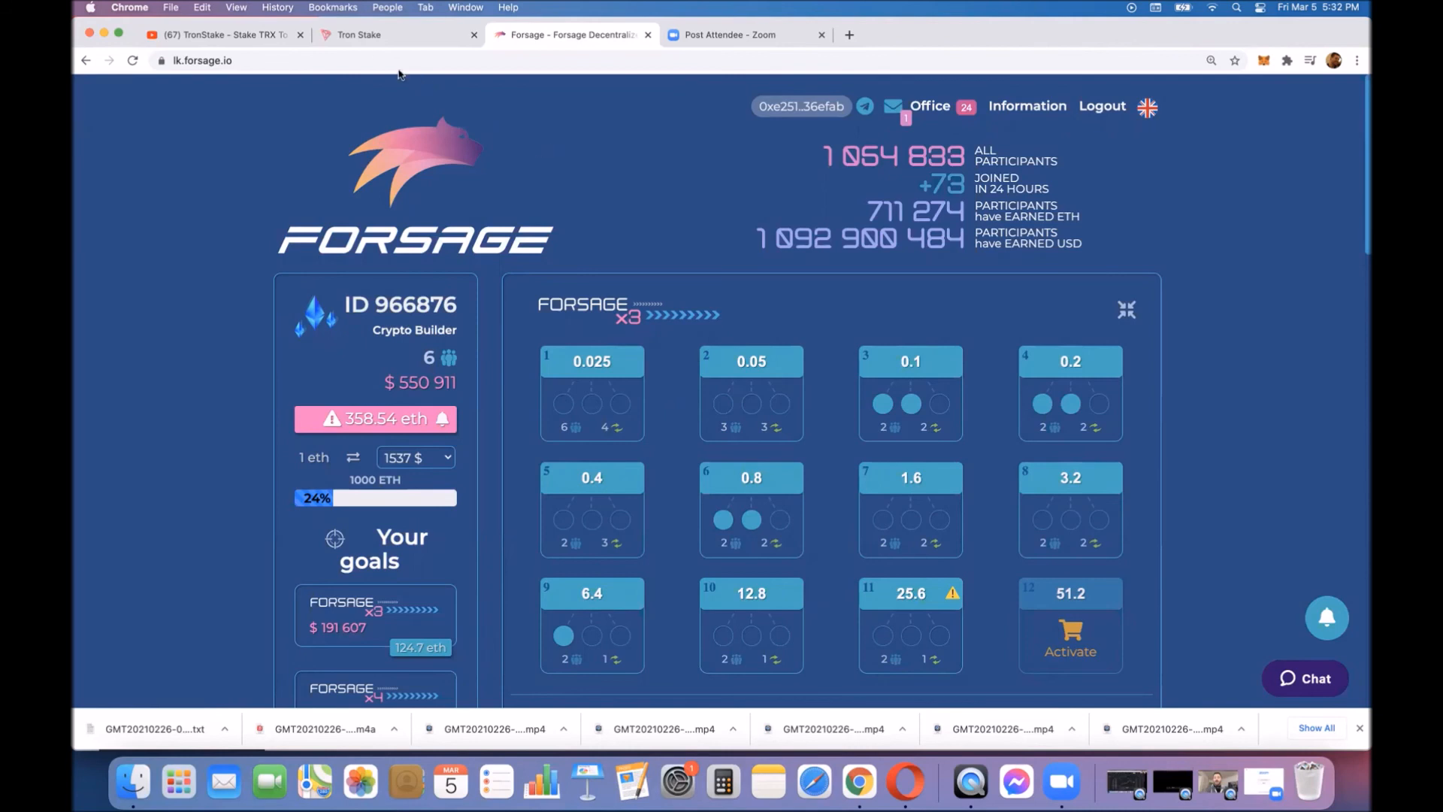
pyautogui.click(395, 34)
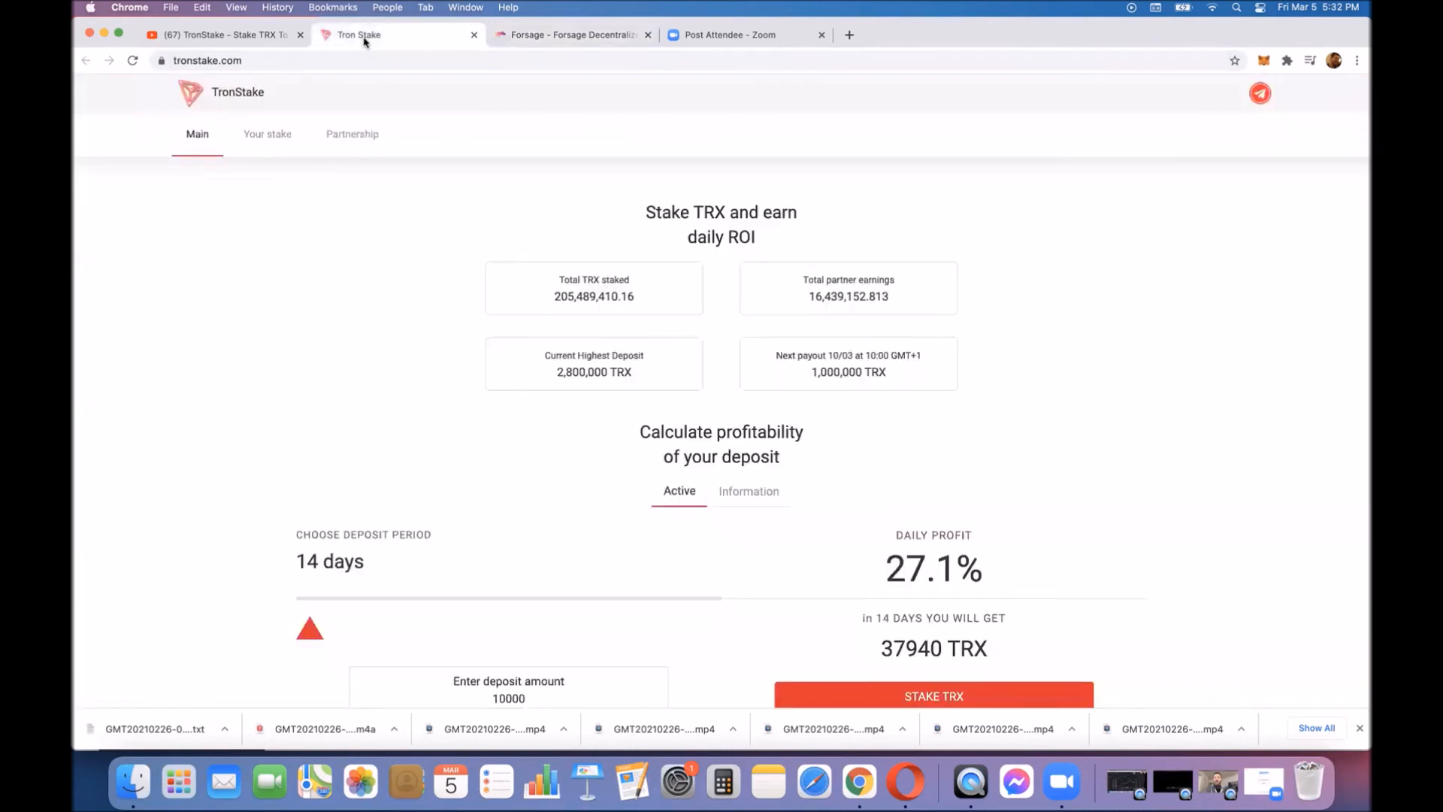